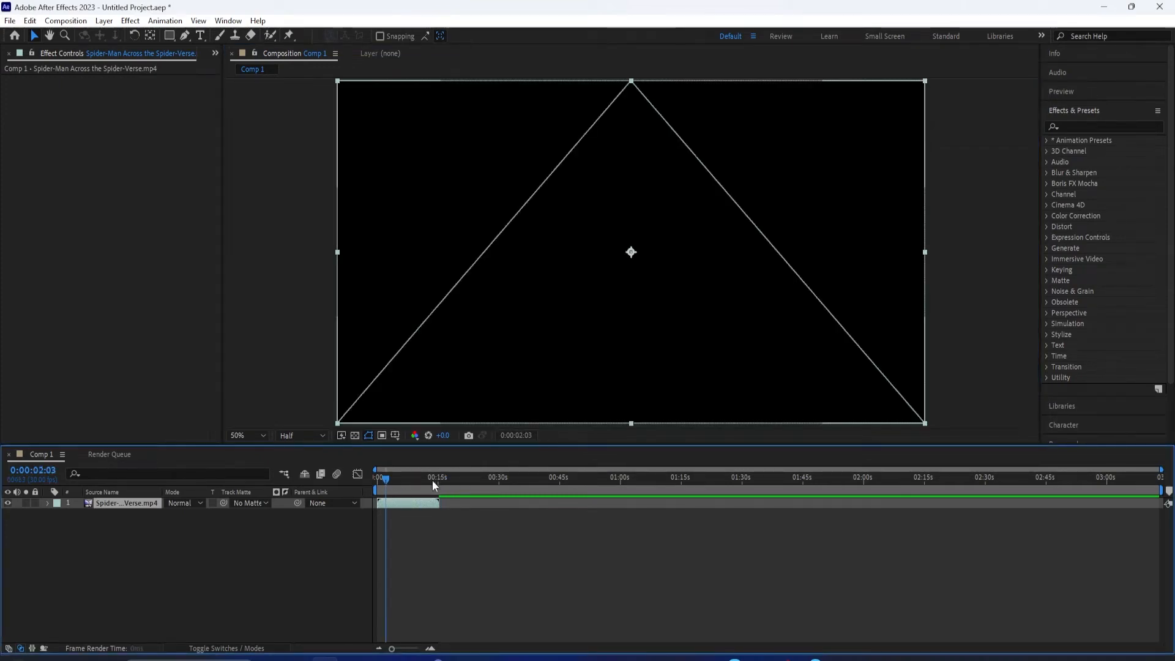
# Step: Move the playhead to 0:00:07:12 where the lit carousel is visible
pyautogui.click(419, 476)
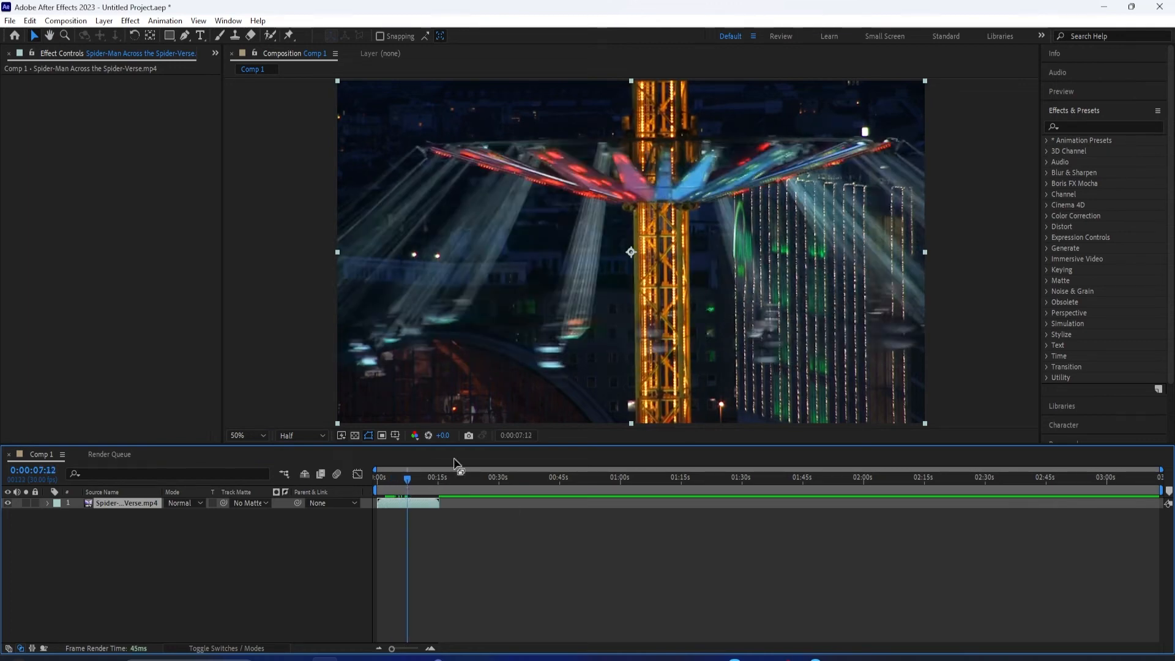
pyautogui.moveTo(360, 472)
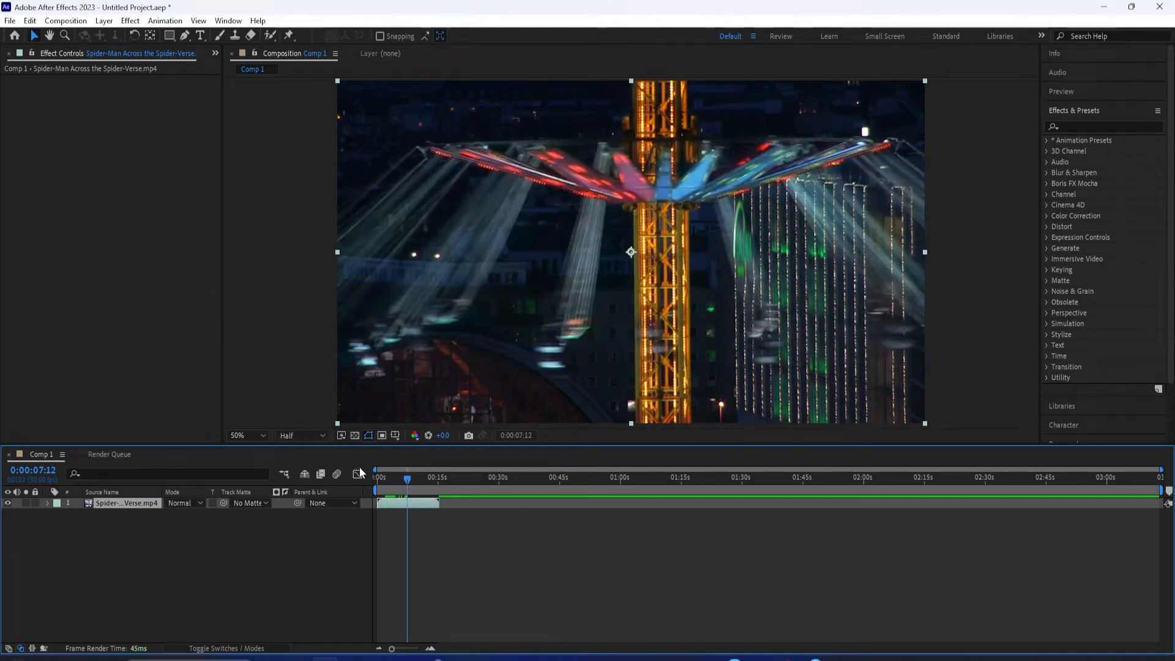
pyautogui.moveTo(391, 649)
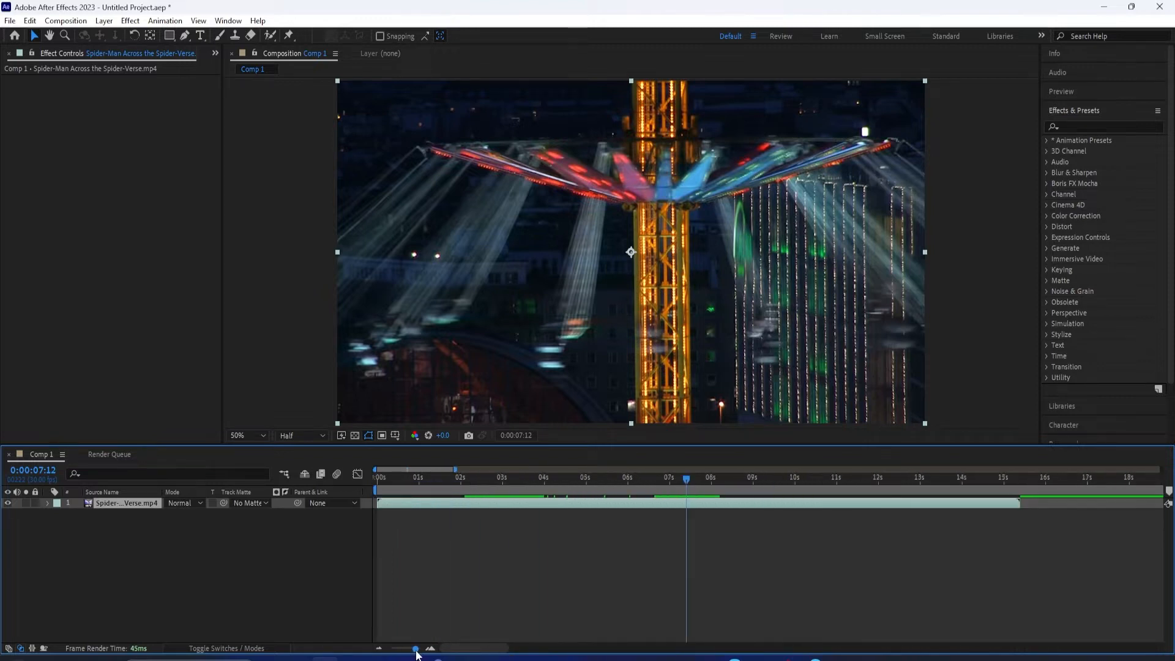
pyautogui.click(1102, 126)
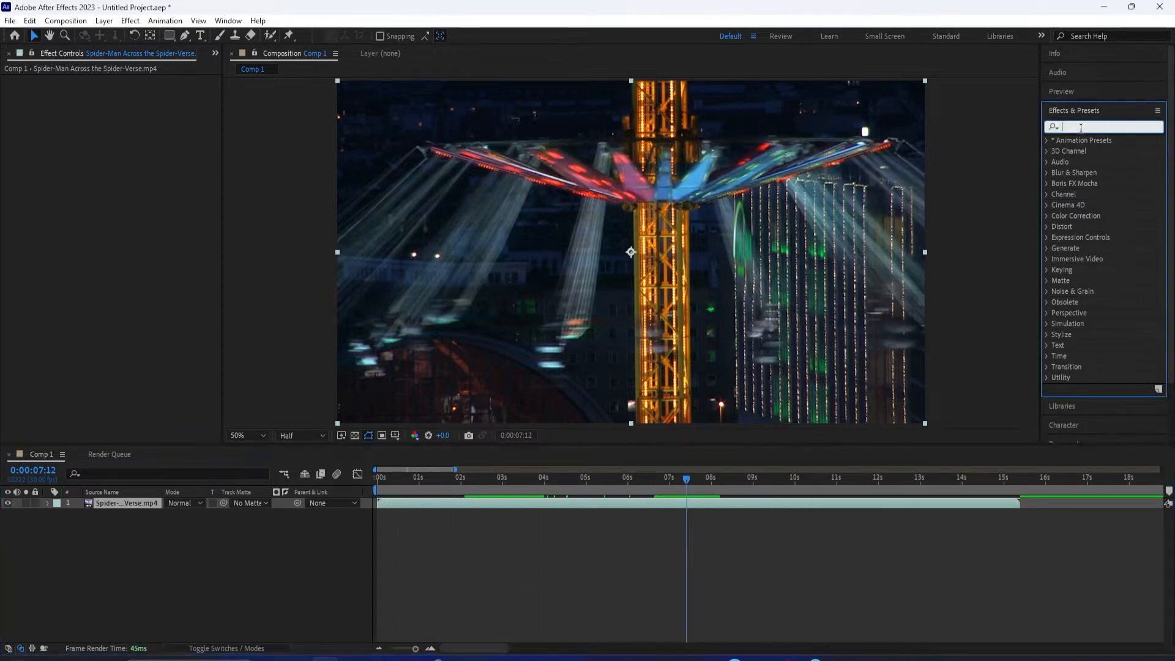
pyautogui.write('caera')
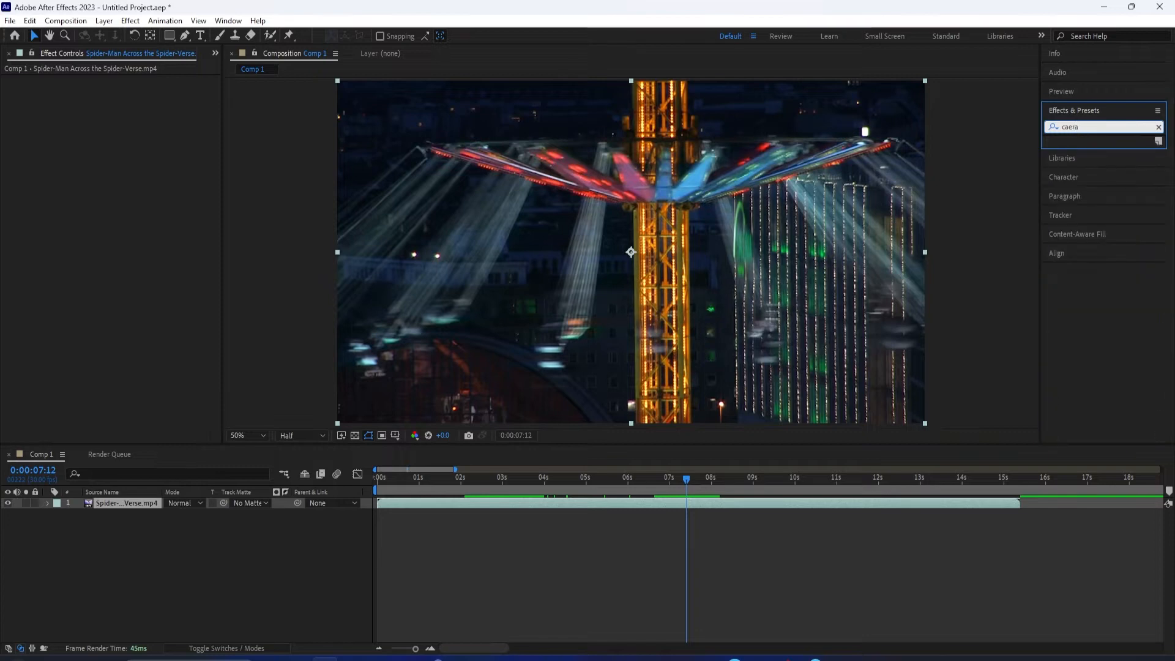
pyautogui.write('camer')
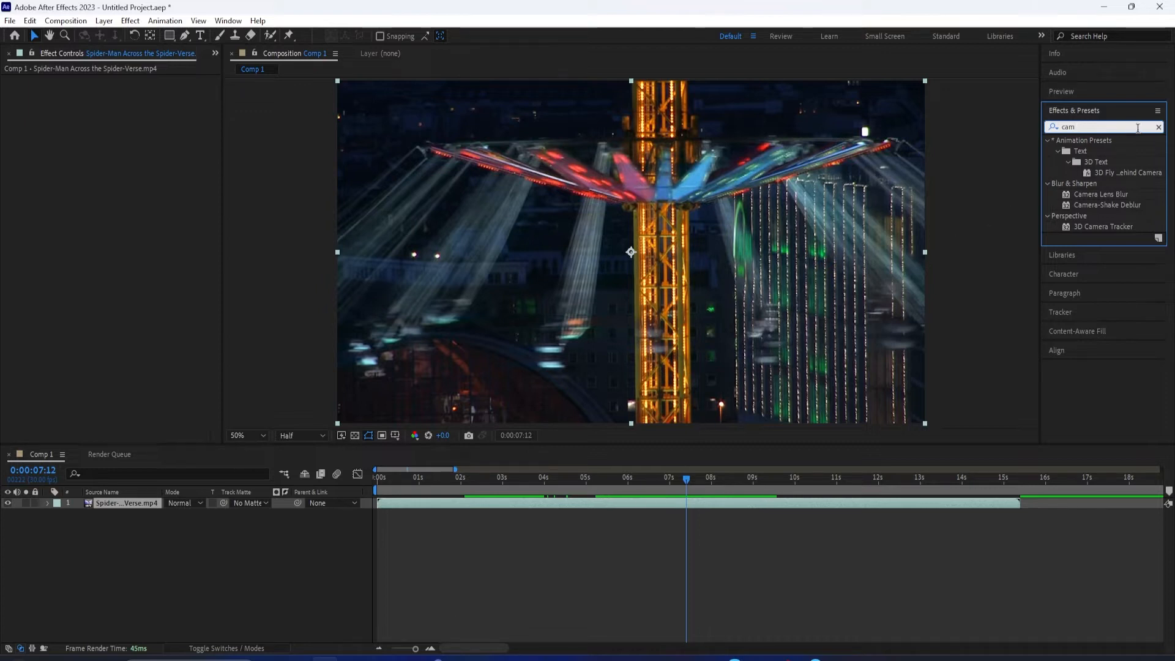
pyautogui.click(1159, 126)
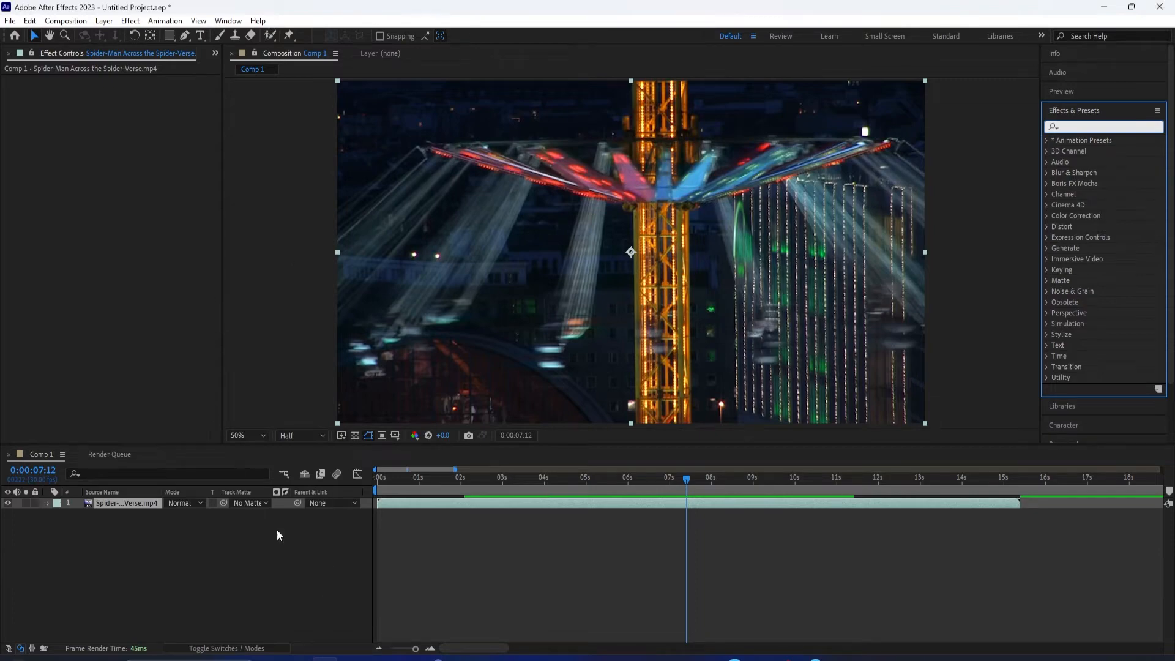
# Step: Select the carousel layer at about 3:20 and search the effects for 'camer'
pyautogui.click(629, 469)
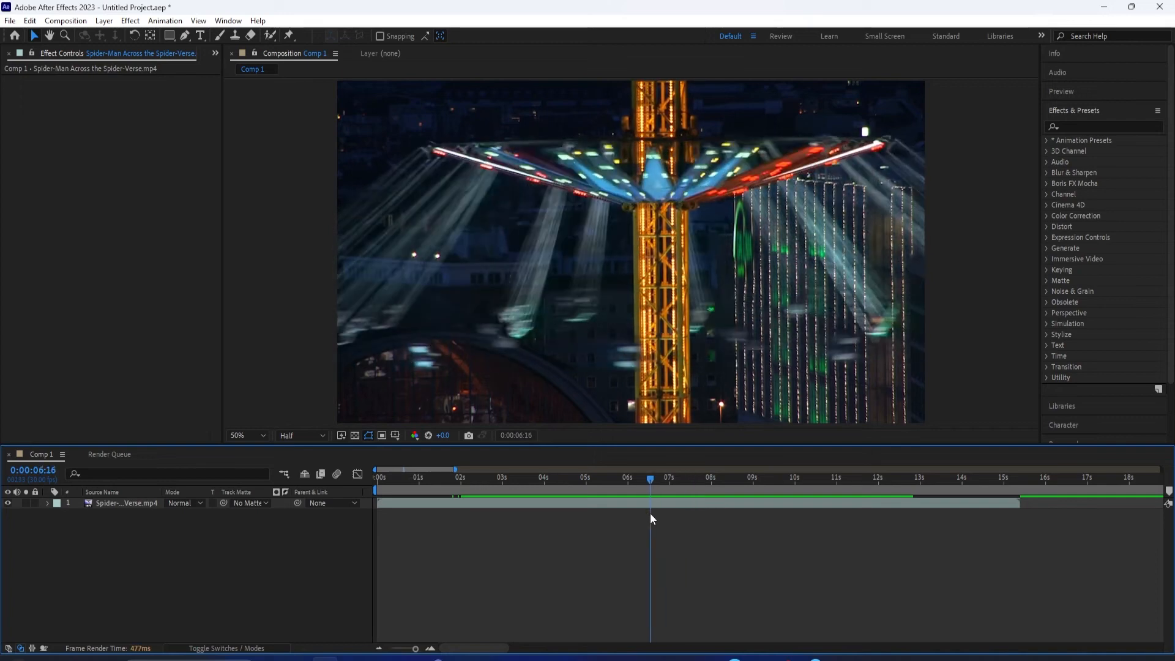
pyautogui.moveTo(562, 468)
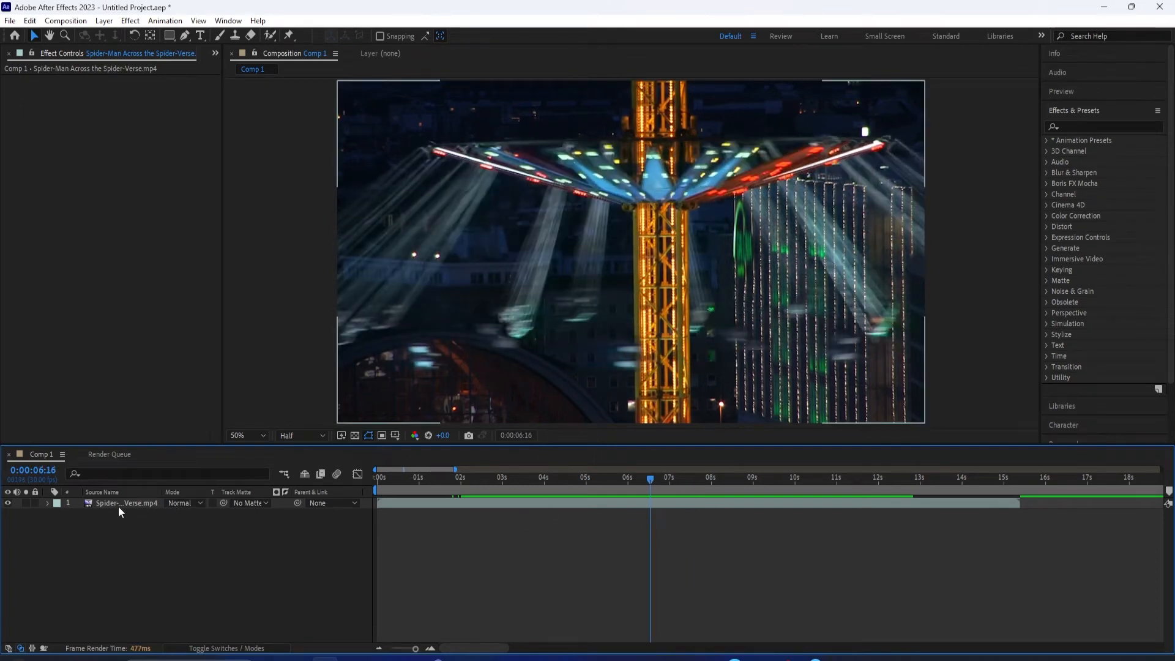
pyautogui.click(123, 503)
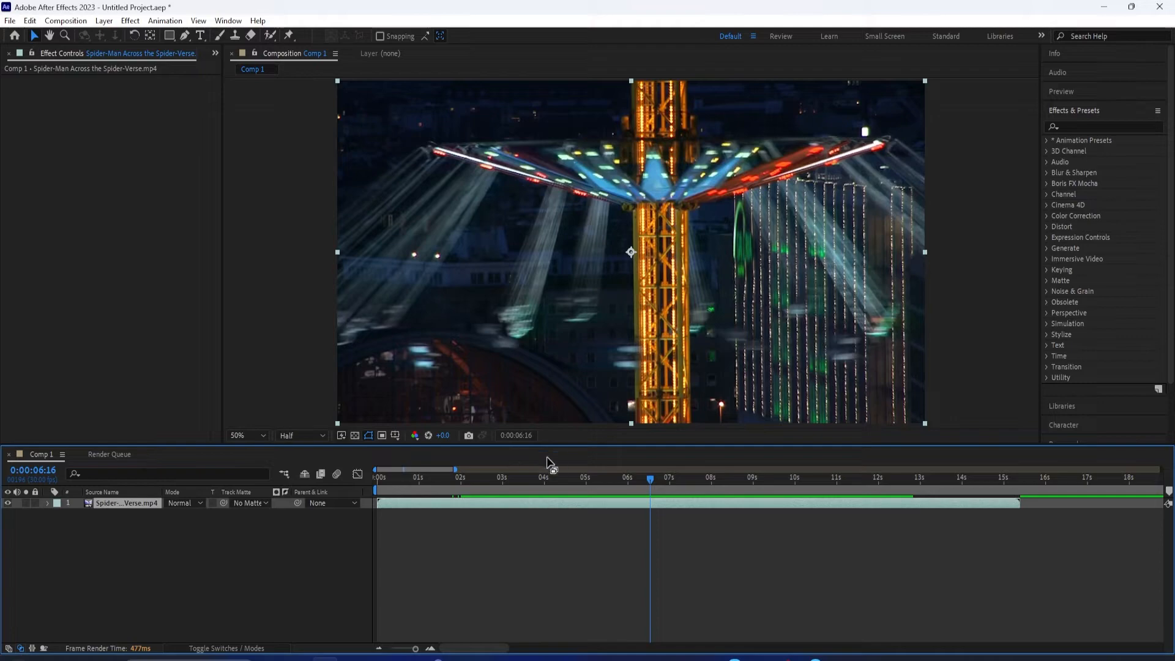
pyautogui.click(553, 477)
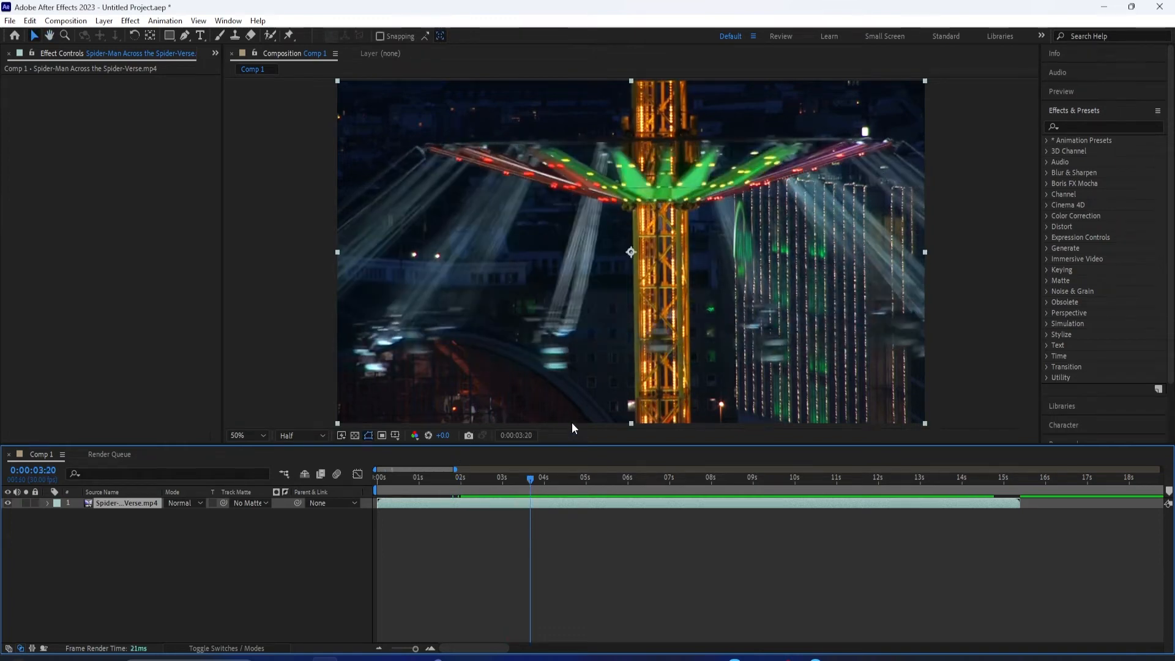
pyautogui.moveTo(573, 299)
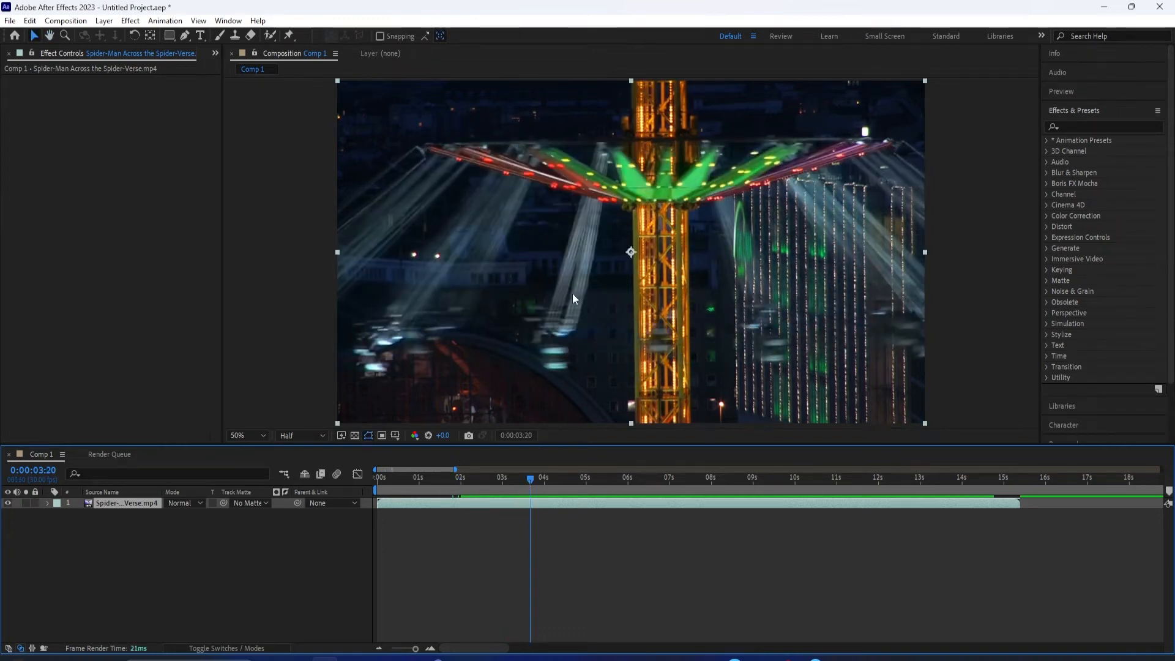
pyautogui.click(1095, 126)
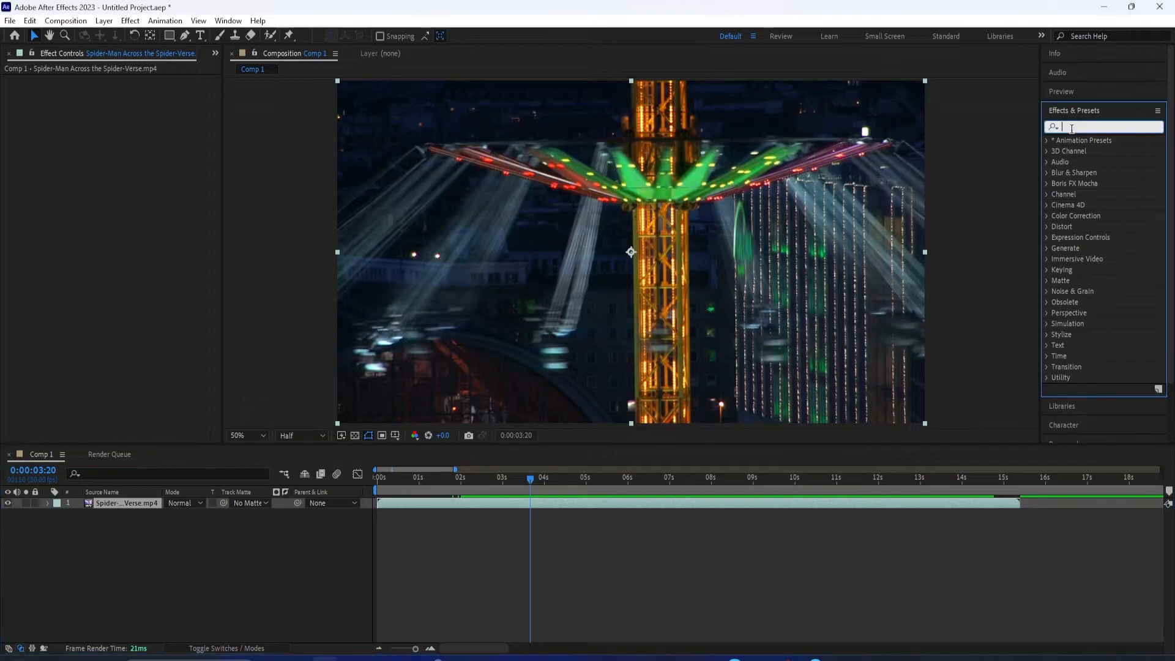
pyautogui.write('camer')
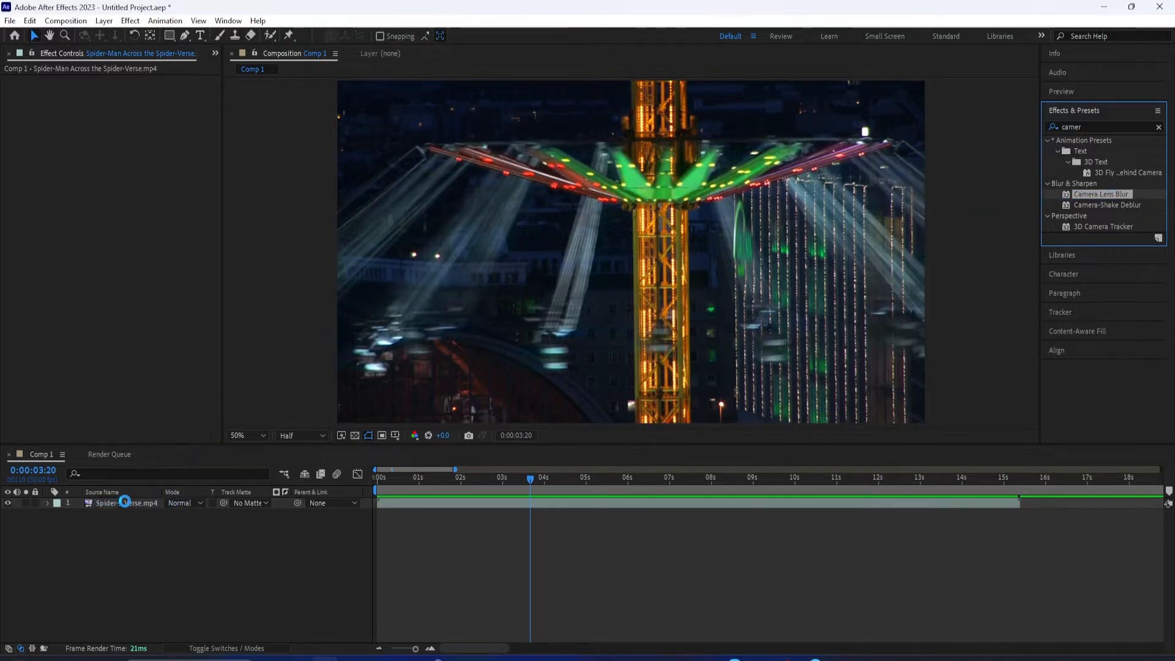
# Step: Apply Camera Lens Blur to the carousel clip and lower preview resolution to Quarter
pyautogui.doubleClick(1100, 194)
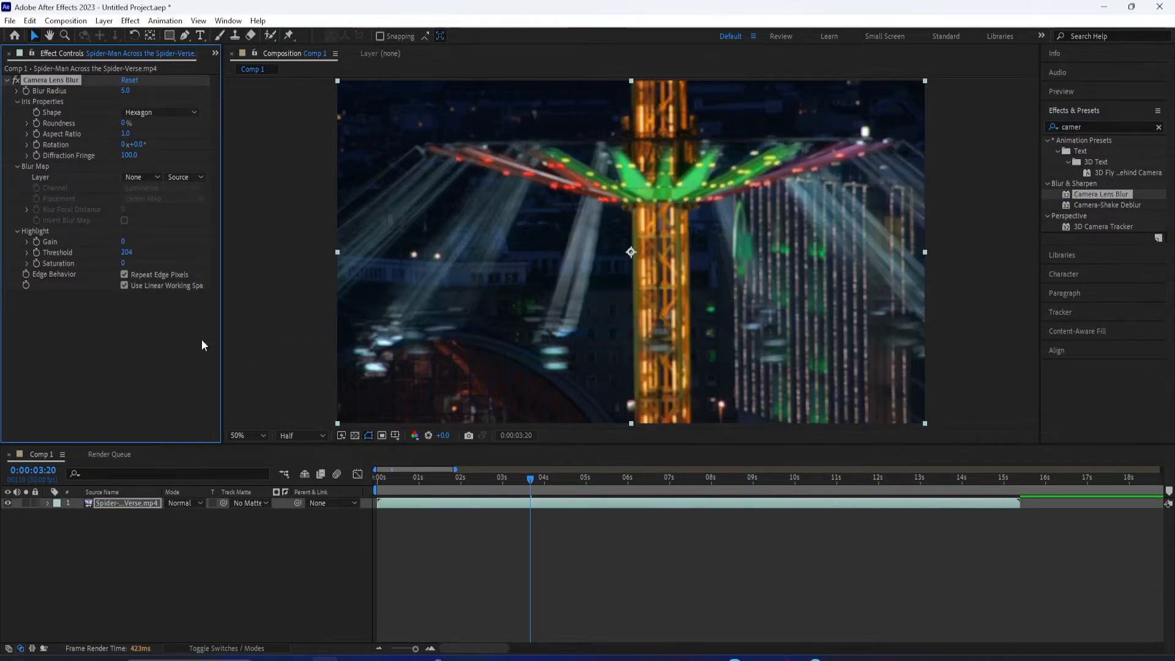
pyautogui.click(435, 477)
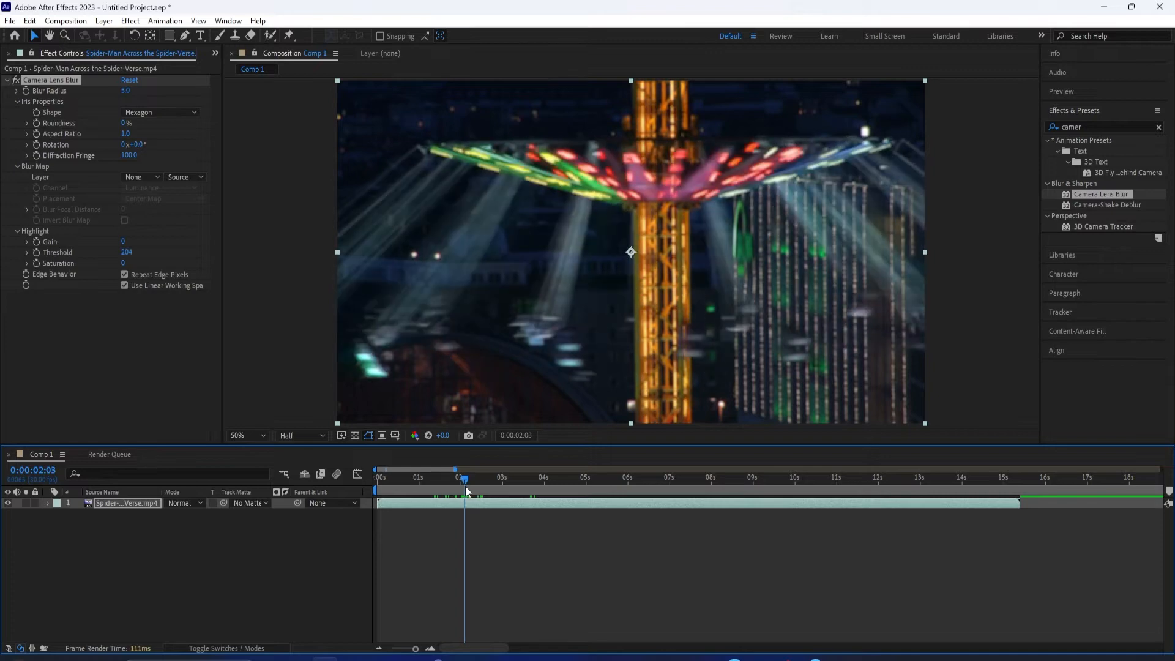
pyautogui.moveTo(334, 492)
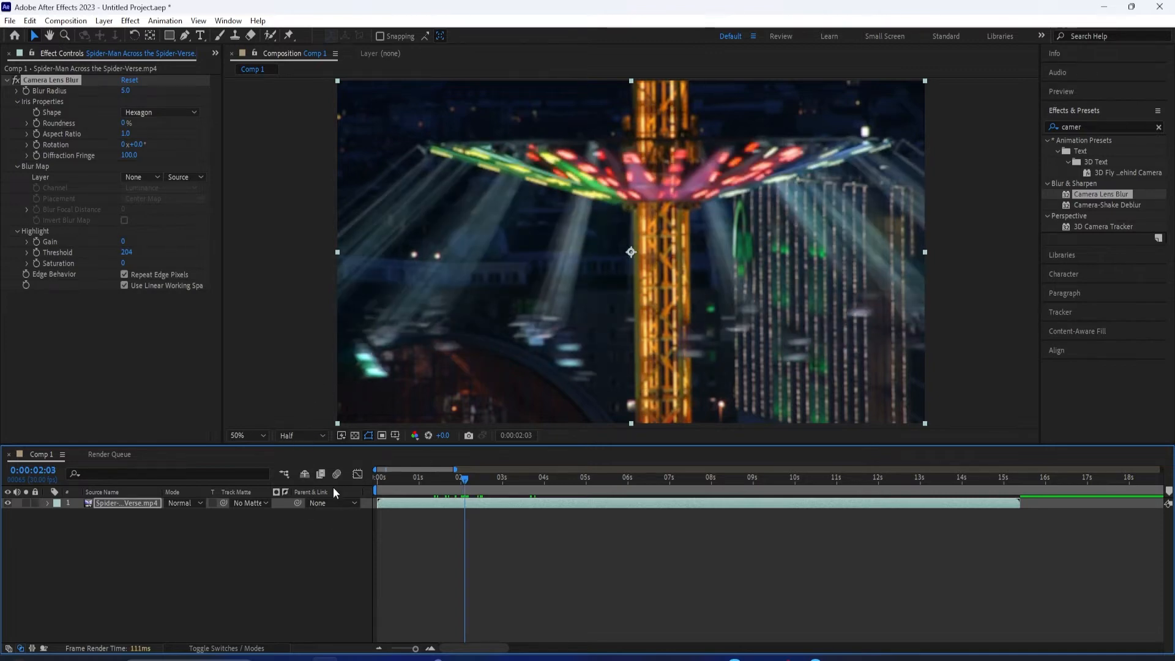
pyautogui.moveTo(286, 435)
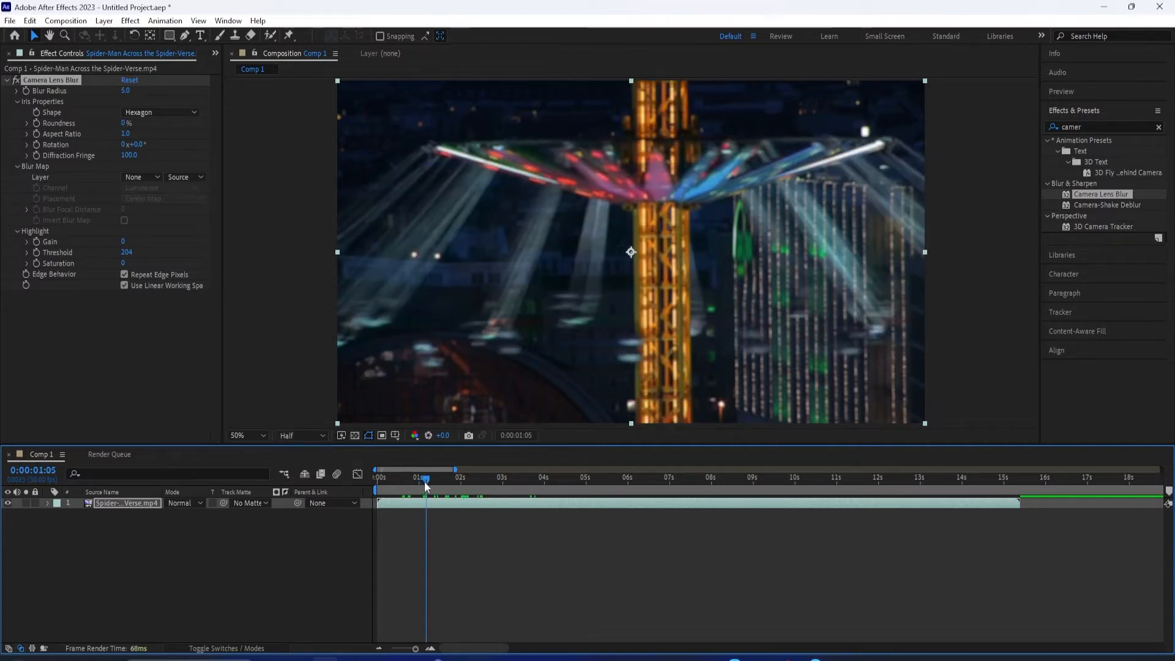
pyautogui.moveTo(305, 443)
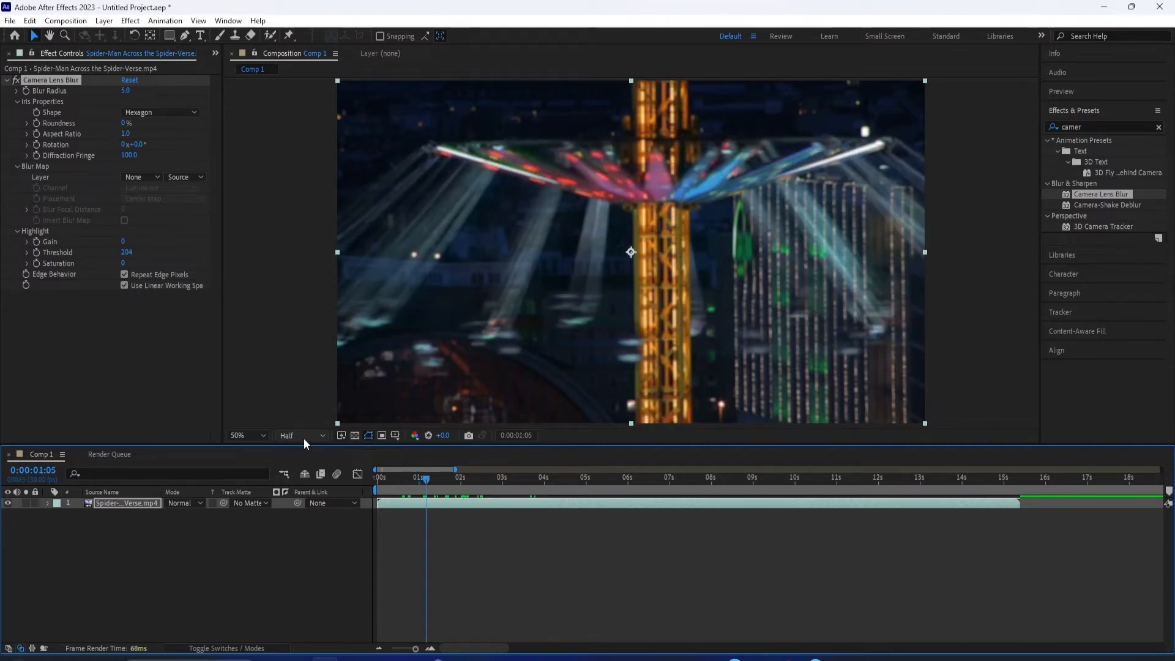
pyautogui.click(300, 436)
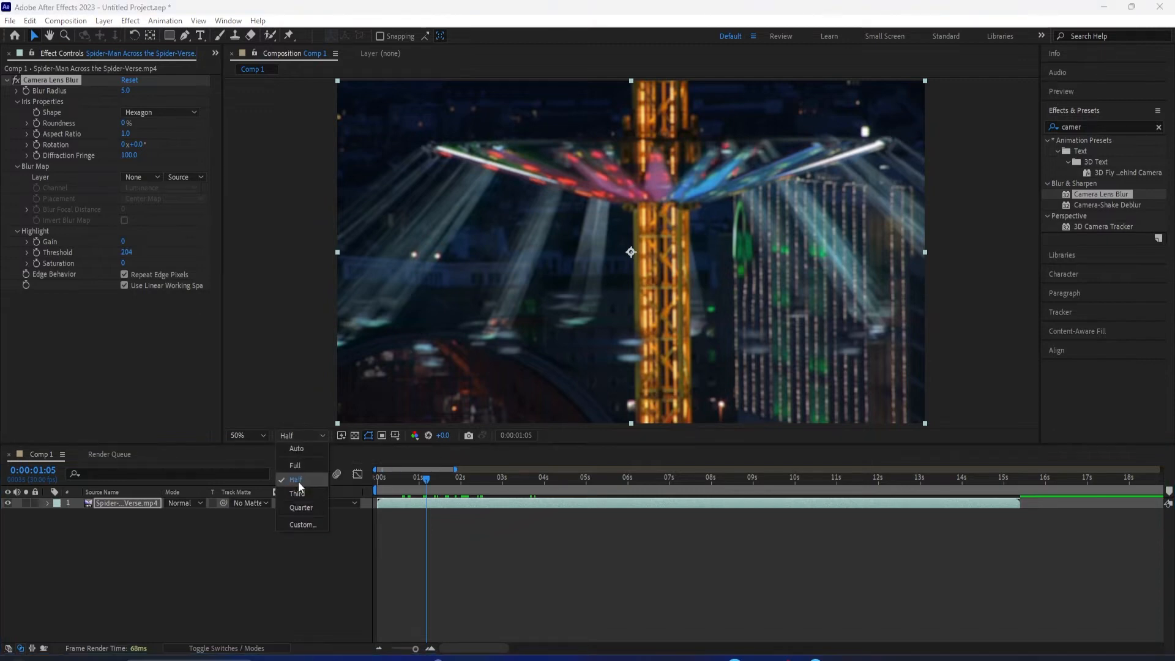
pyautogui.moveTo(301, 506)
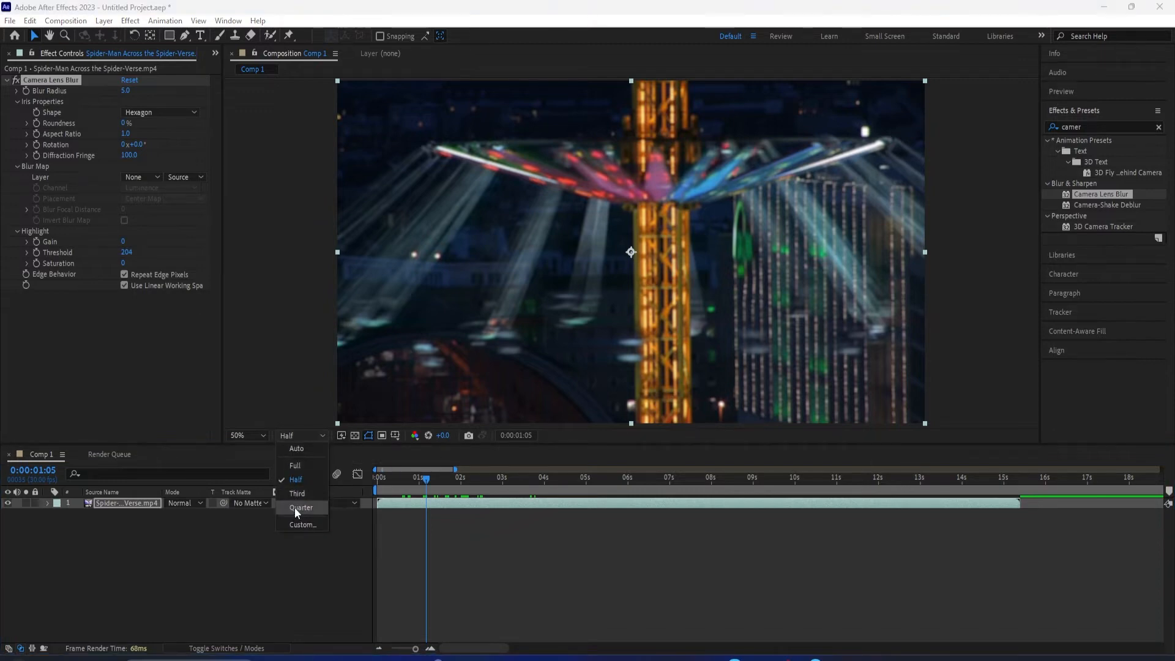
pyautogui.moveTo(296, 448)
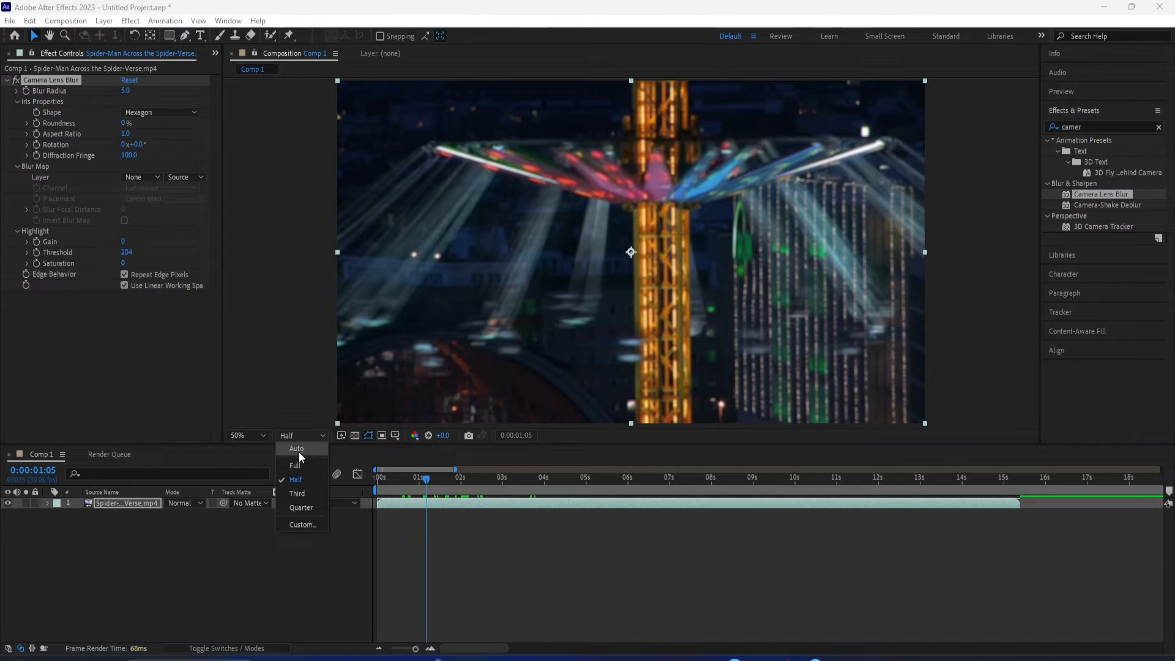
pyautogui.moveTo(297, 447)
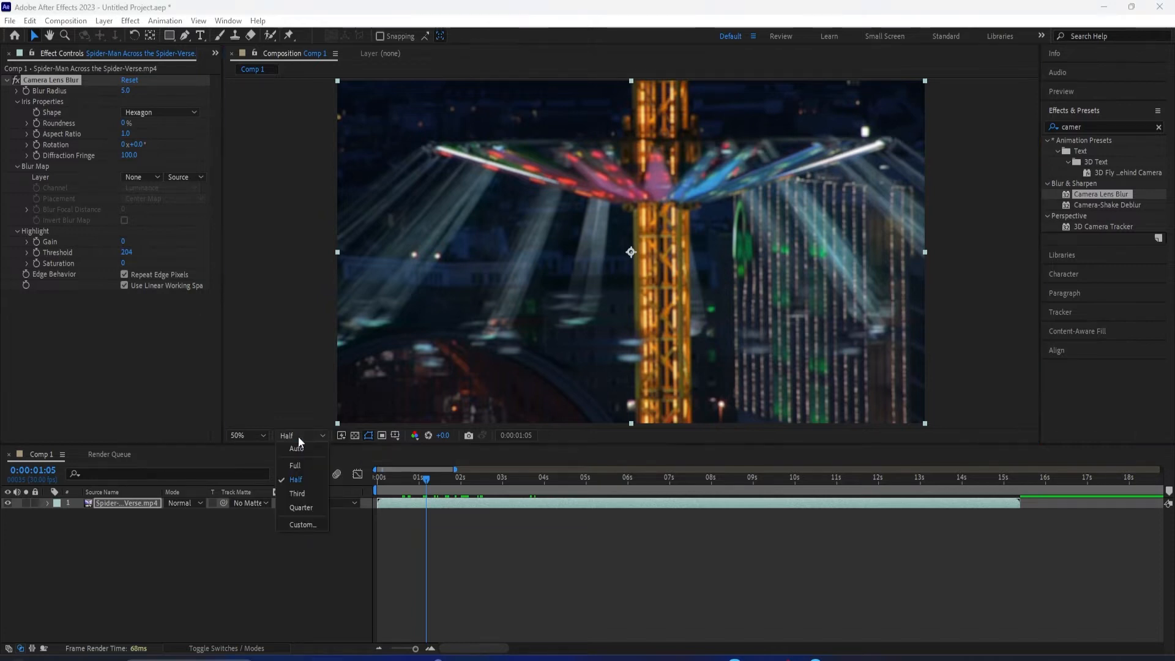
pyautogui.moveTo(300, 508)
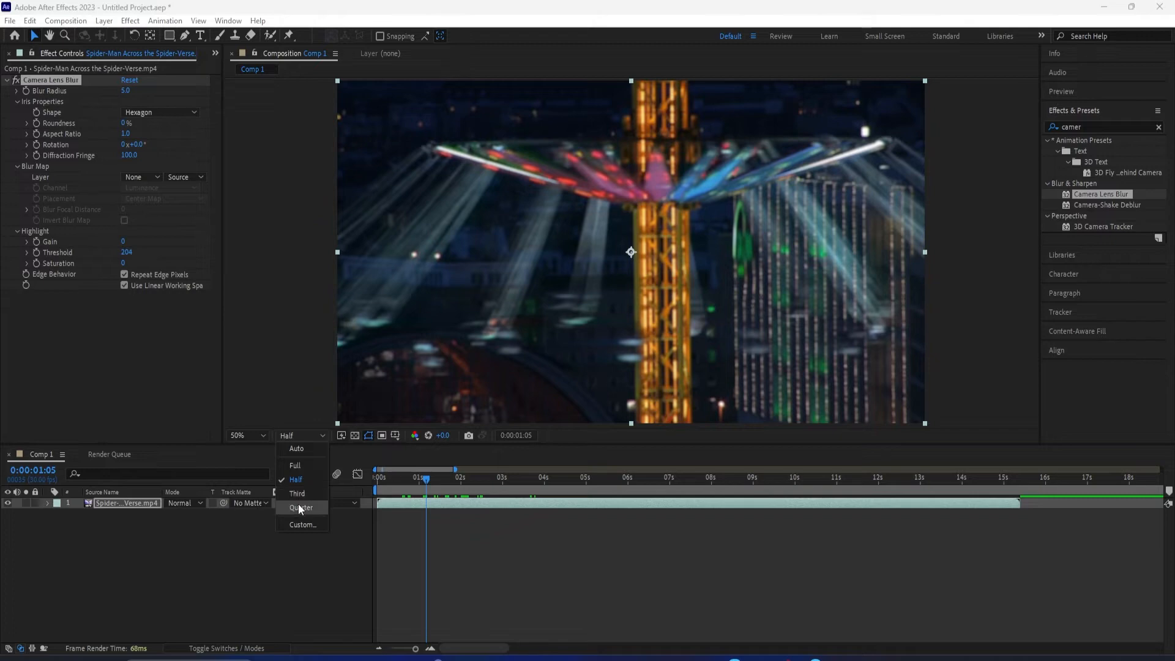
pyautogui.click(301, 507)
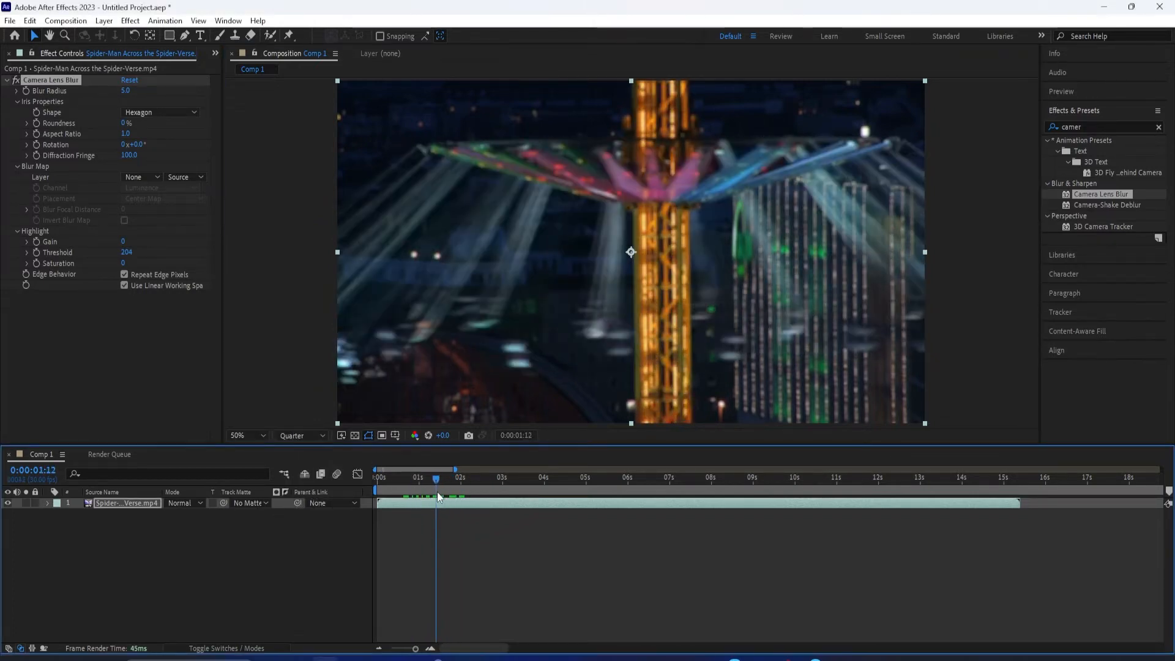
# Step: Scrub the Blur Radius up to a heavy blur around 64
pyautogui.click(487, 477)
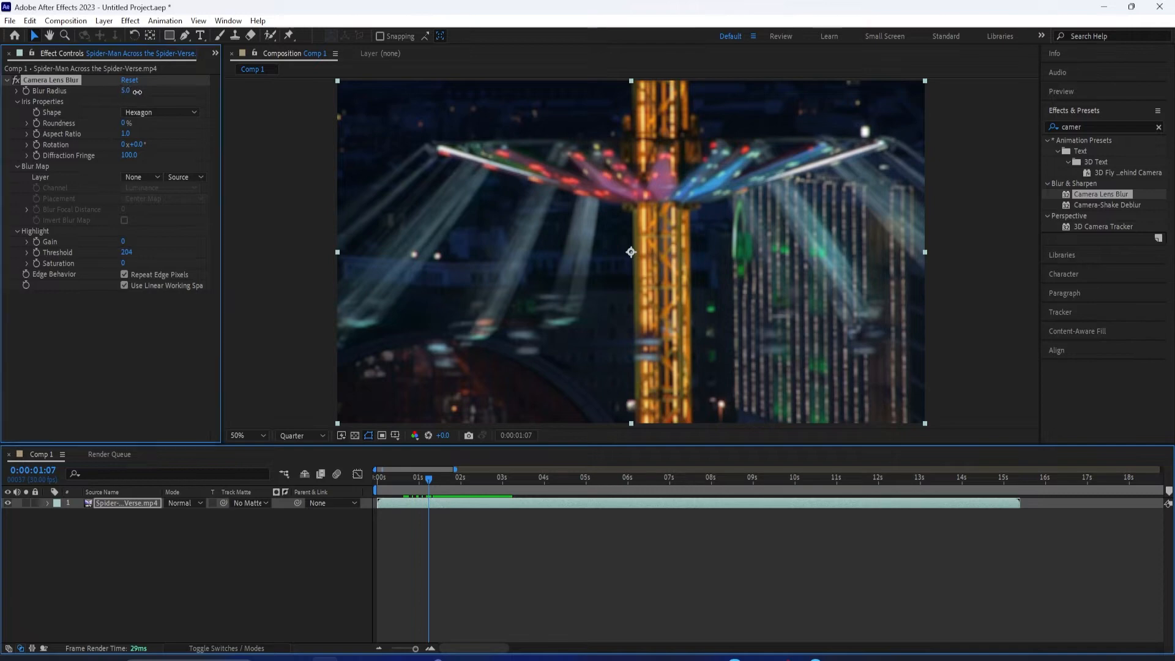
pyautogui.moveTo(126, 91); pyautogui.dragTo(126, 91)
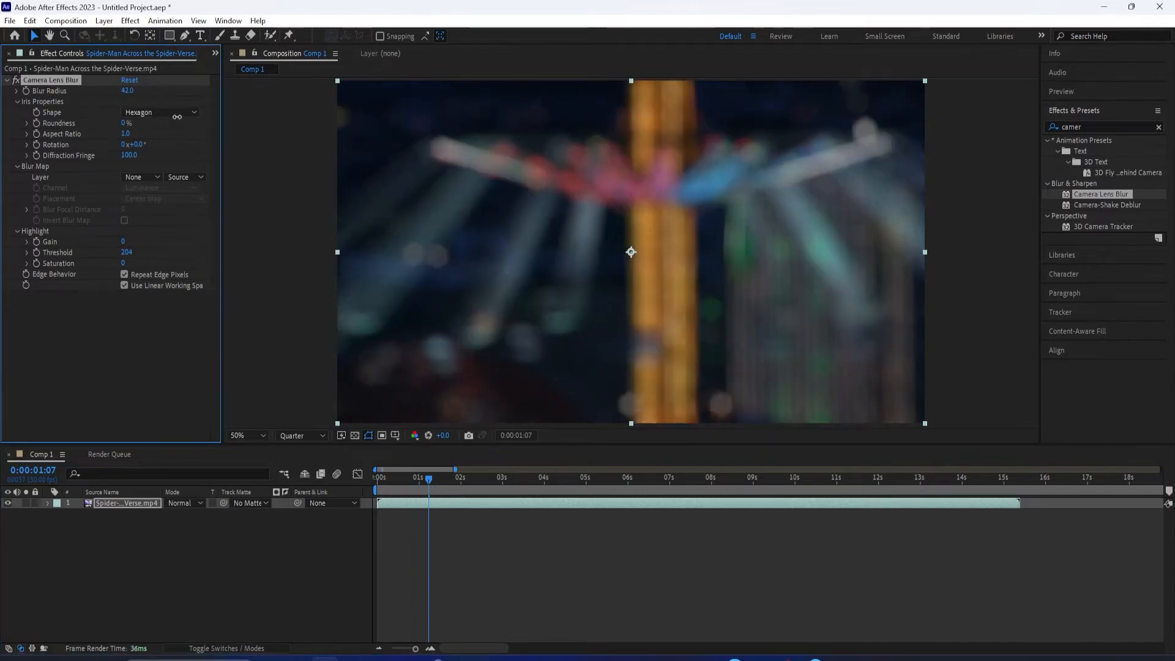
pyautogui.moveTo(131, 91); pyautogui.dragTo(120, 91)
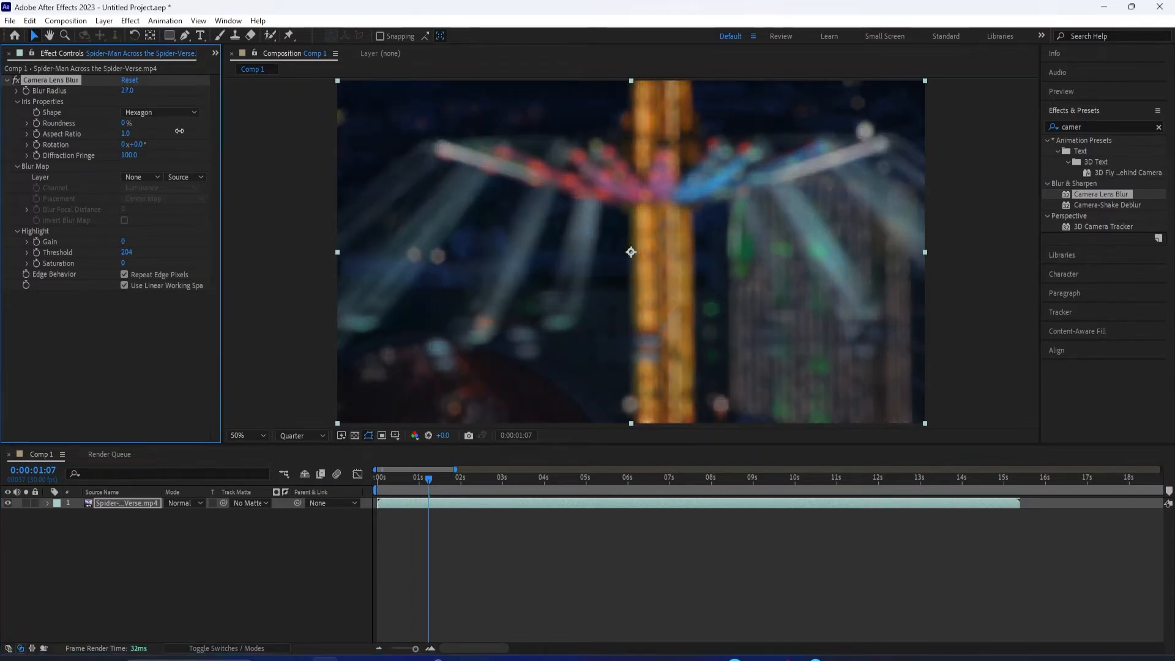
pyautogui.click(129, 81)
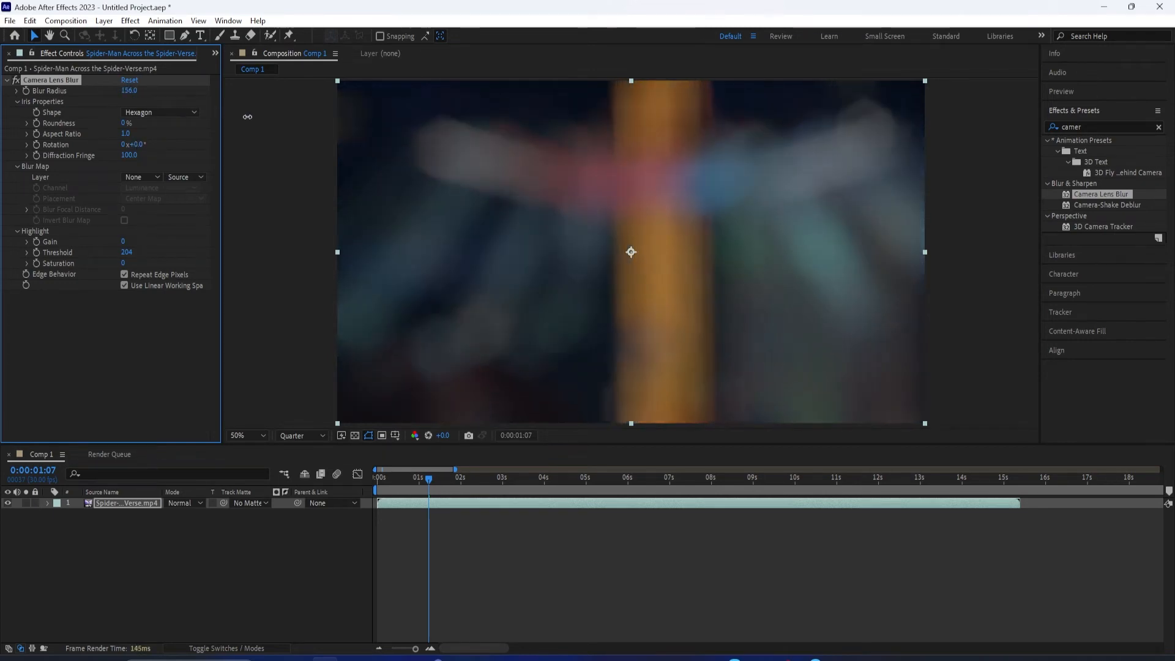
pyautogui.moveTo(128, 91); pyautogui.dragTo(105, 91)
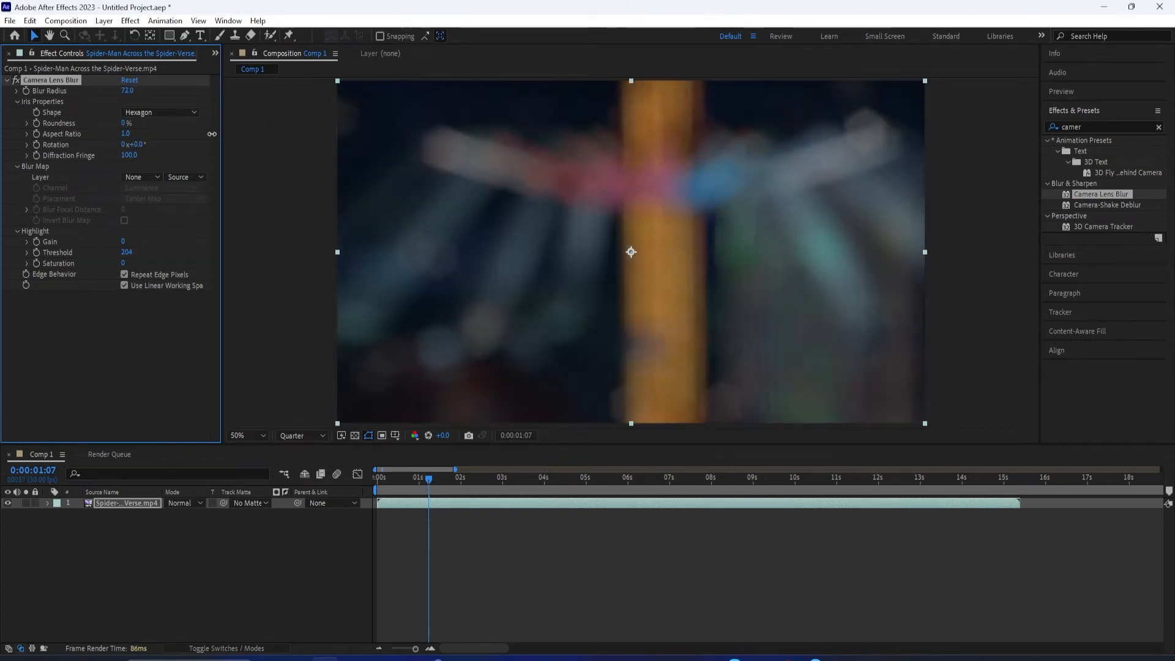
pyautogui.moveTo(128, 91); pyautogui.dragTo(113, 91)
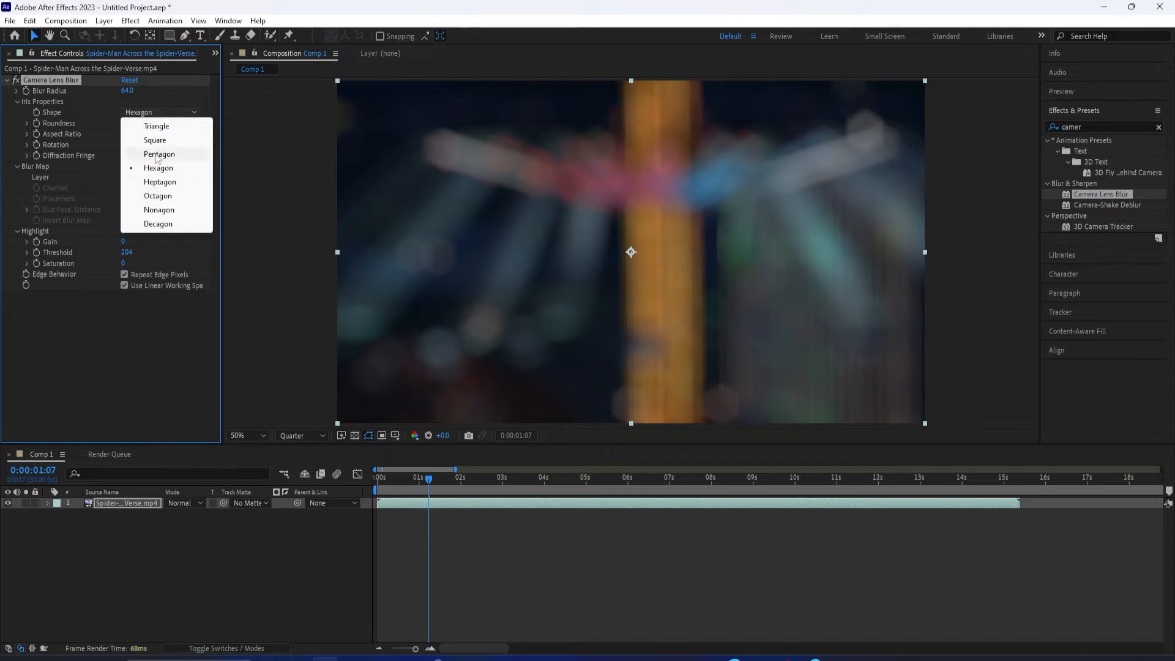
pyautogui.moveTo(156, 140)
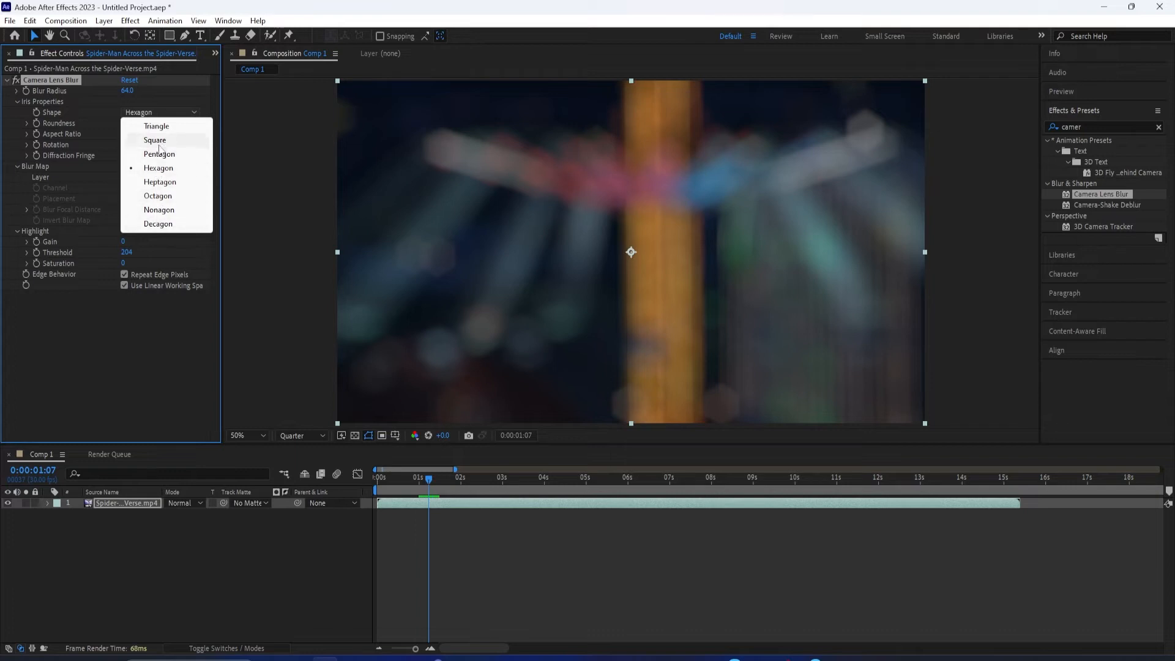
# Step: Make the iris a Square with 20% roundness, -15° rotation, over a 58 blur radius
pyautogui.click(154, 140)
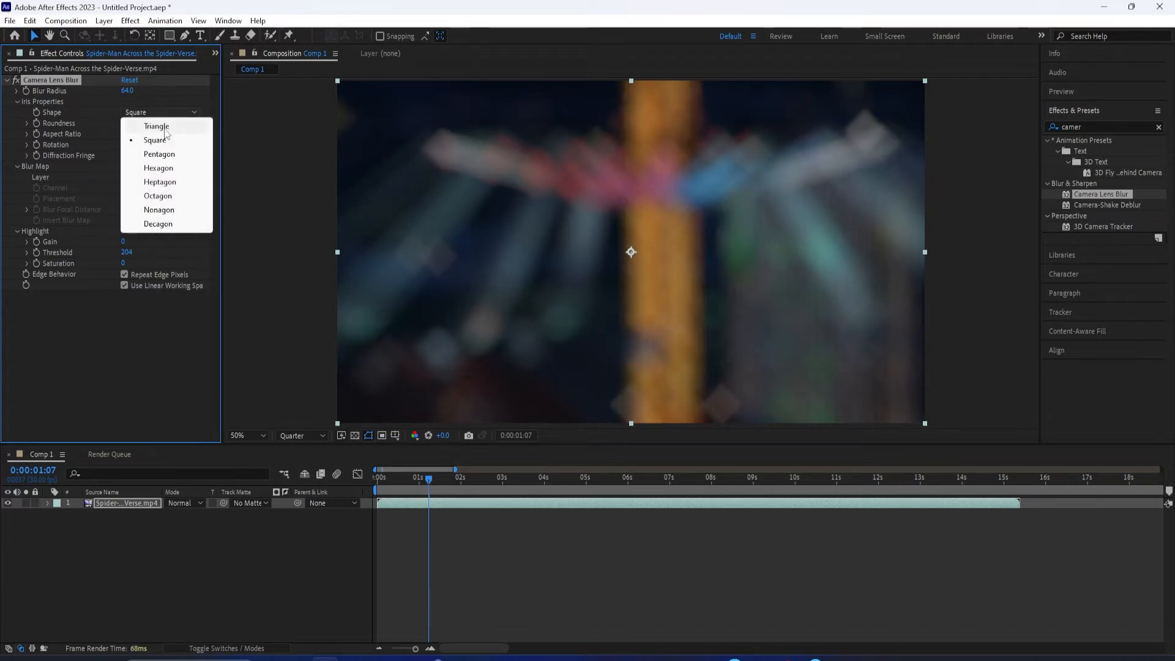
pyautogui.click(155, 126)
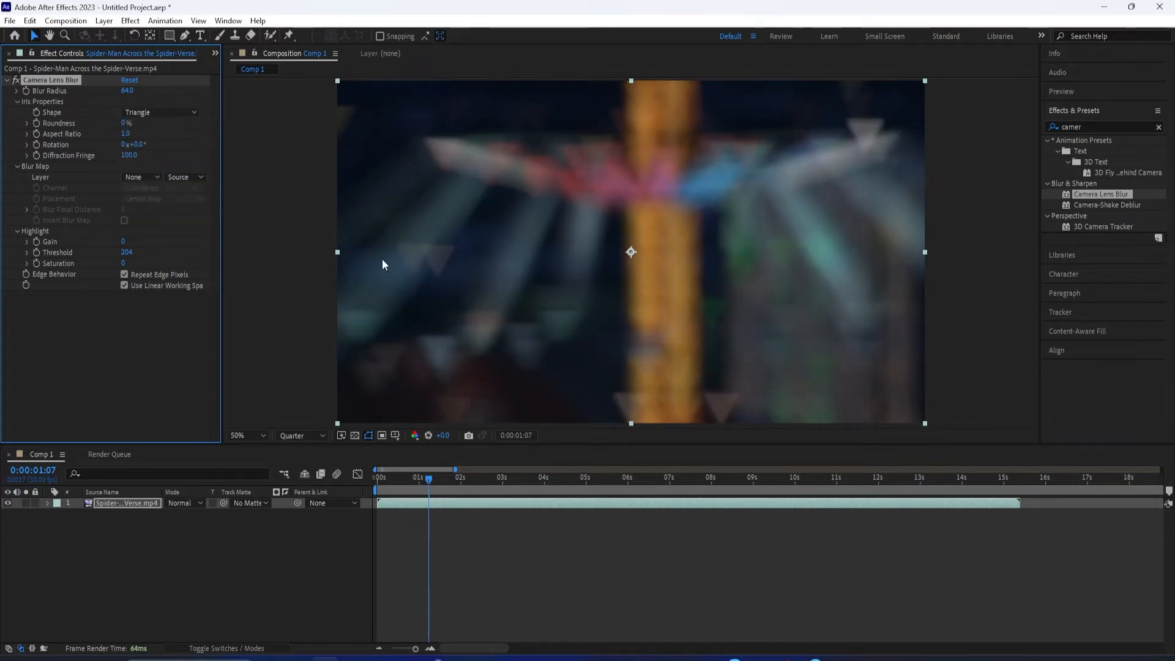
pyautogui.moveTo(126, 91); pyautogui.dragTo(141, 91)
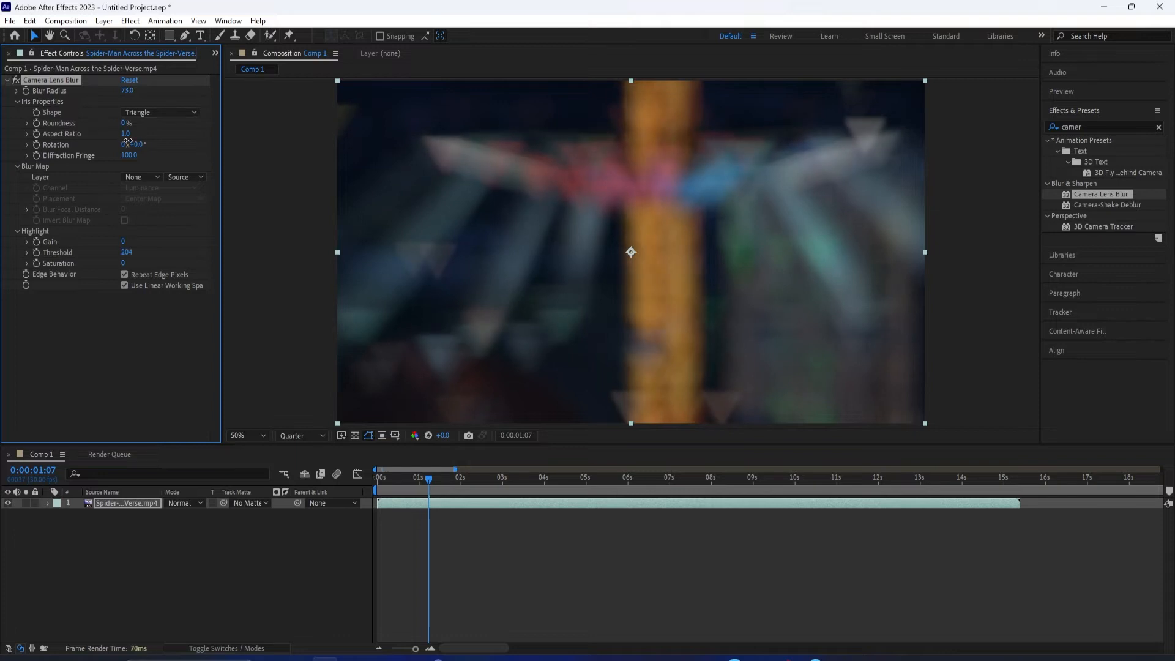
pyautogui.click(159, 111)
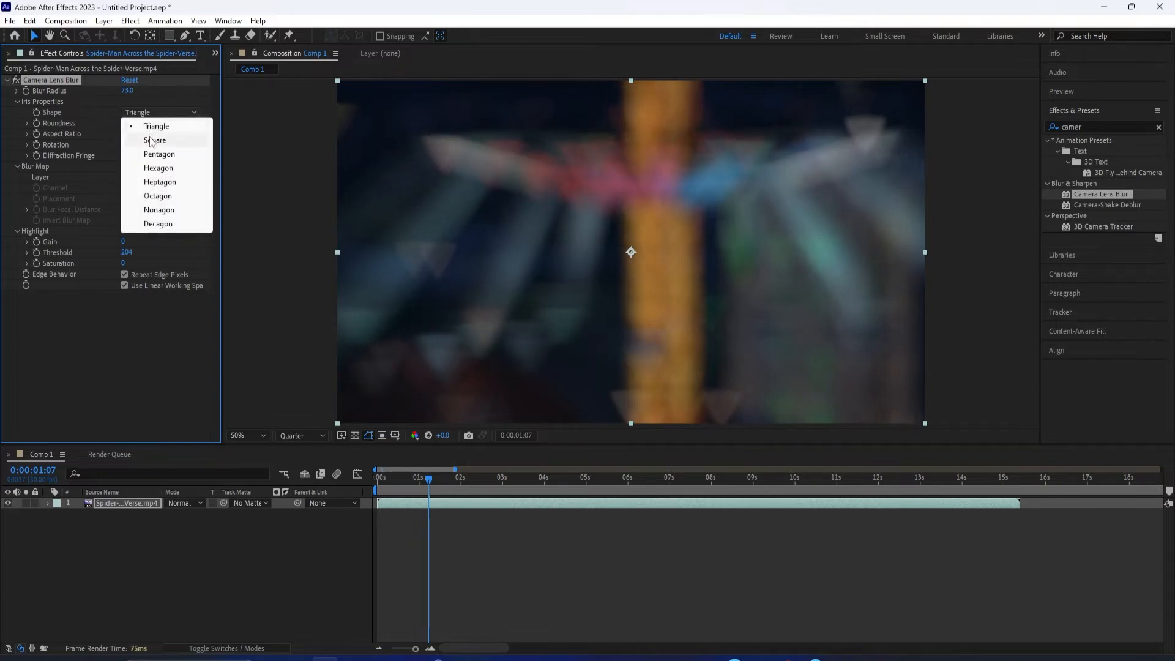
pyautogui.click(155, 139)
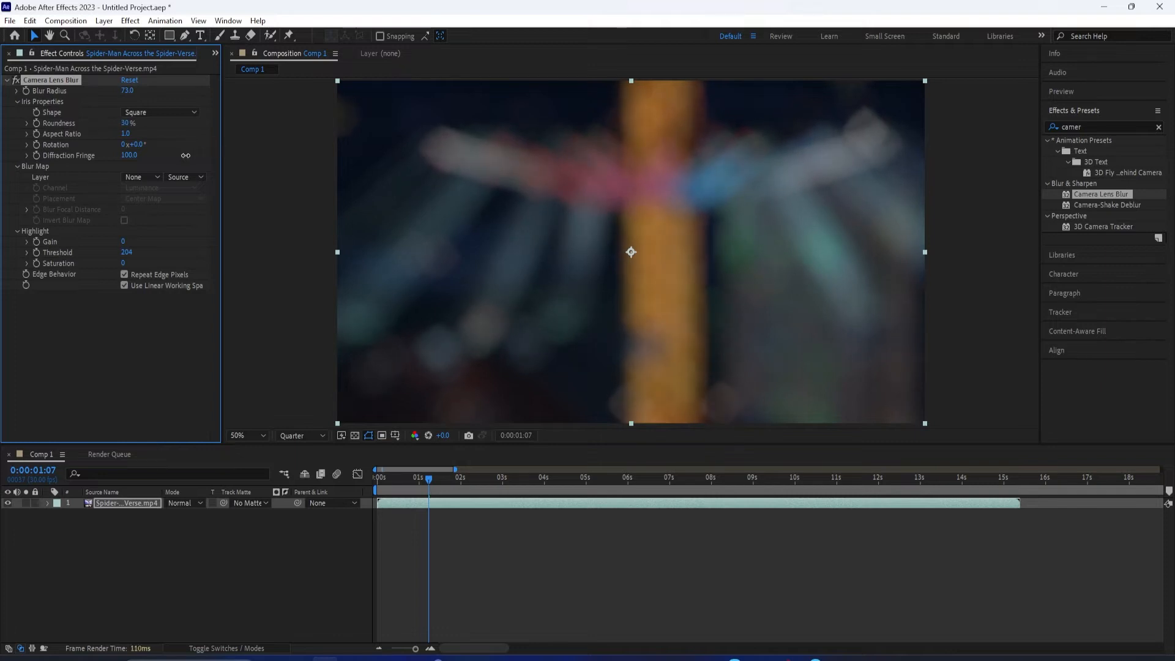
pyautogui.tripleClick(126, 123)
pyautogui.write('20')
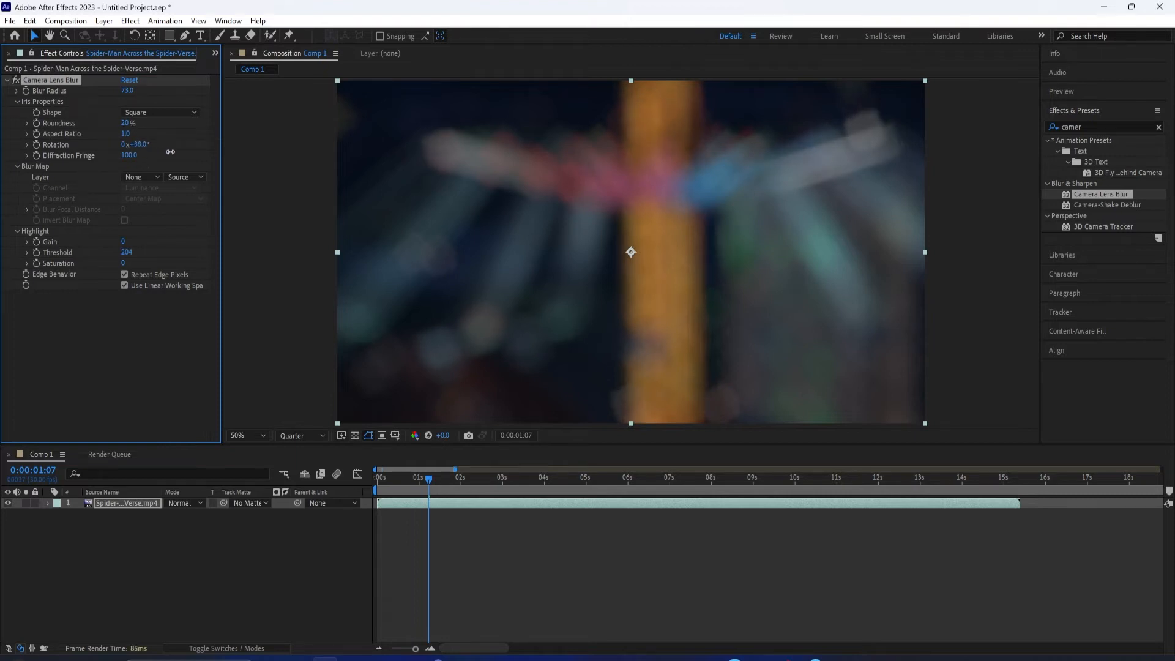
pyautogui.moveTo(136, 144); pyautogui.dragTo(169, 145)
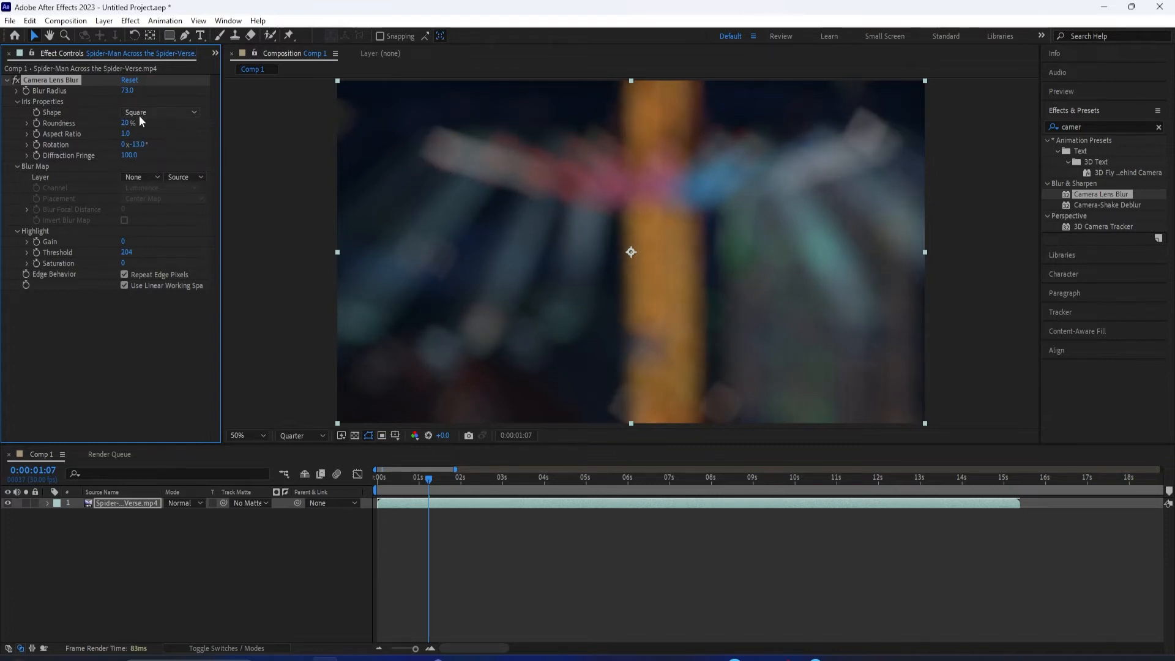
pyautogui.moveTo(138, 91); pyautogui.dragTo(125, 91)
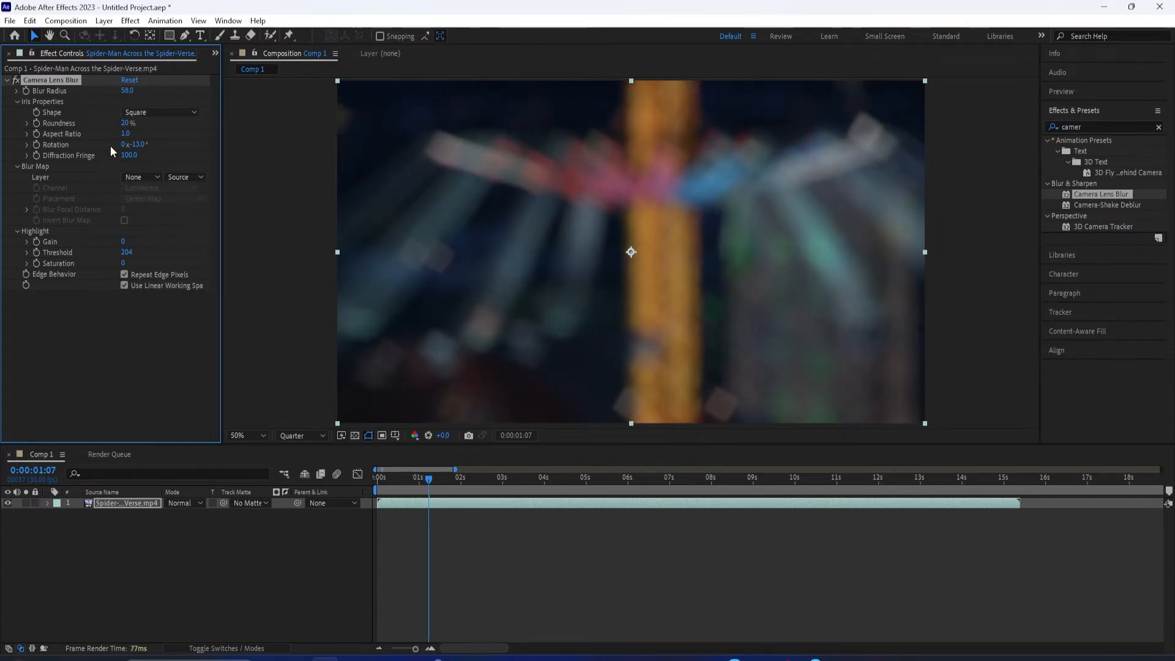
# Step: Set the Diffraction Fringe to 108 after trying 180
pyautogui.moveTo(129, 155); pyautogui.dragTo(90, 163)
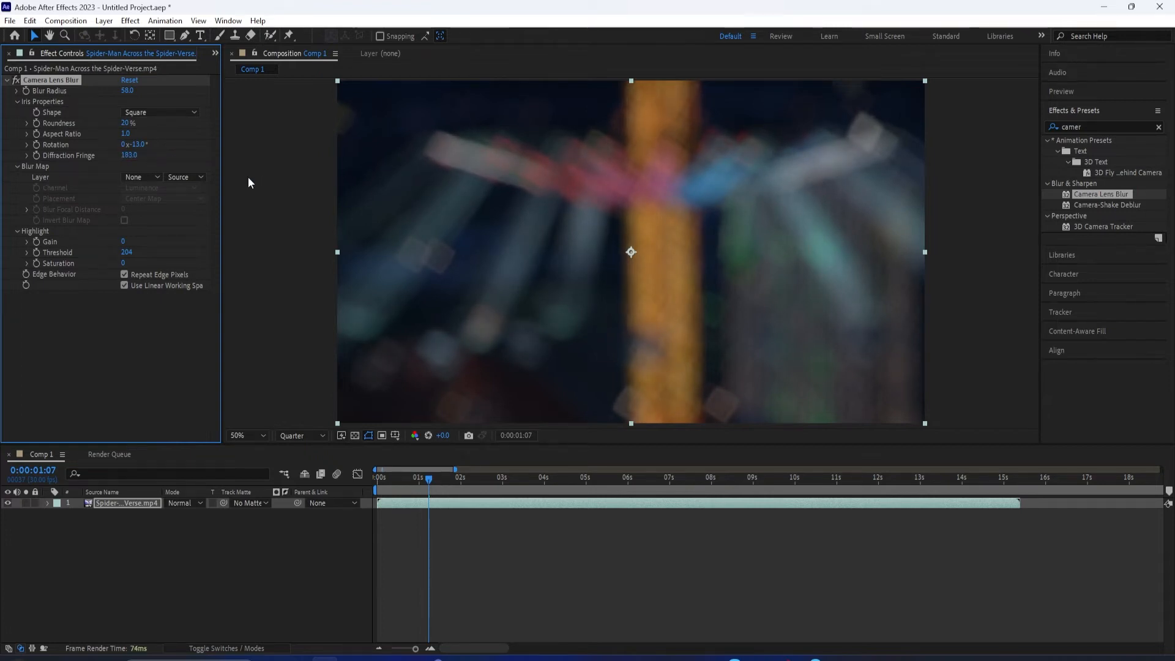
pyautogui.moveTo(135, 155); pyautogui.dragTo(99, 156)
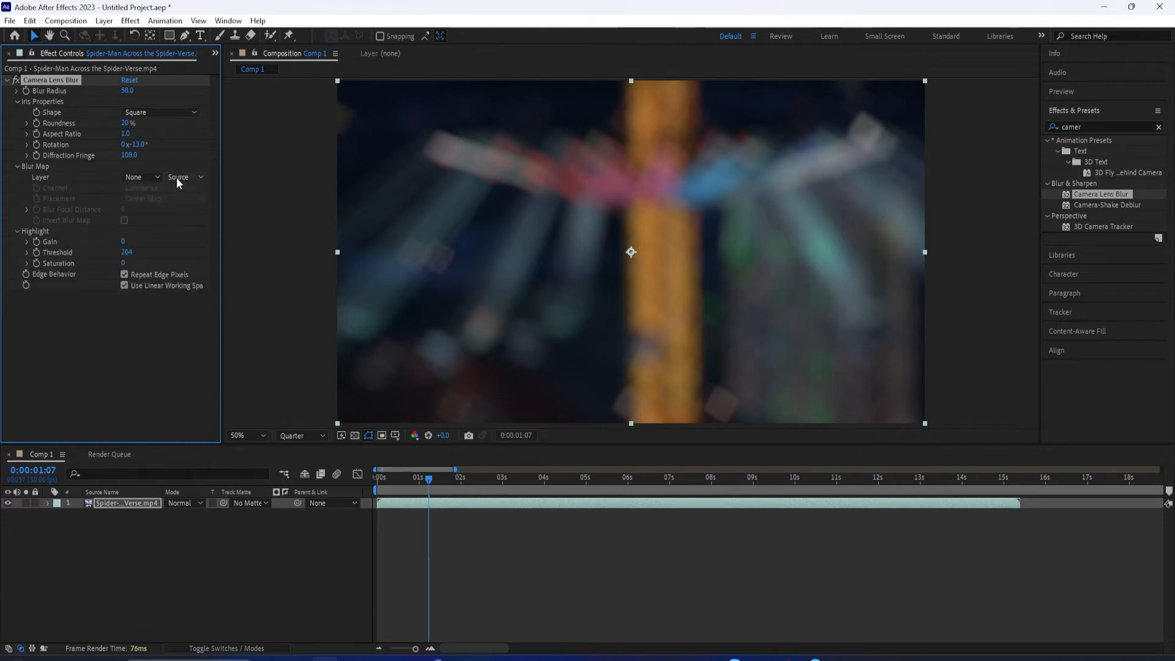
pyautogui.click(8, 165)
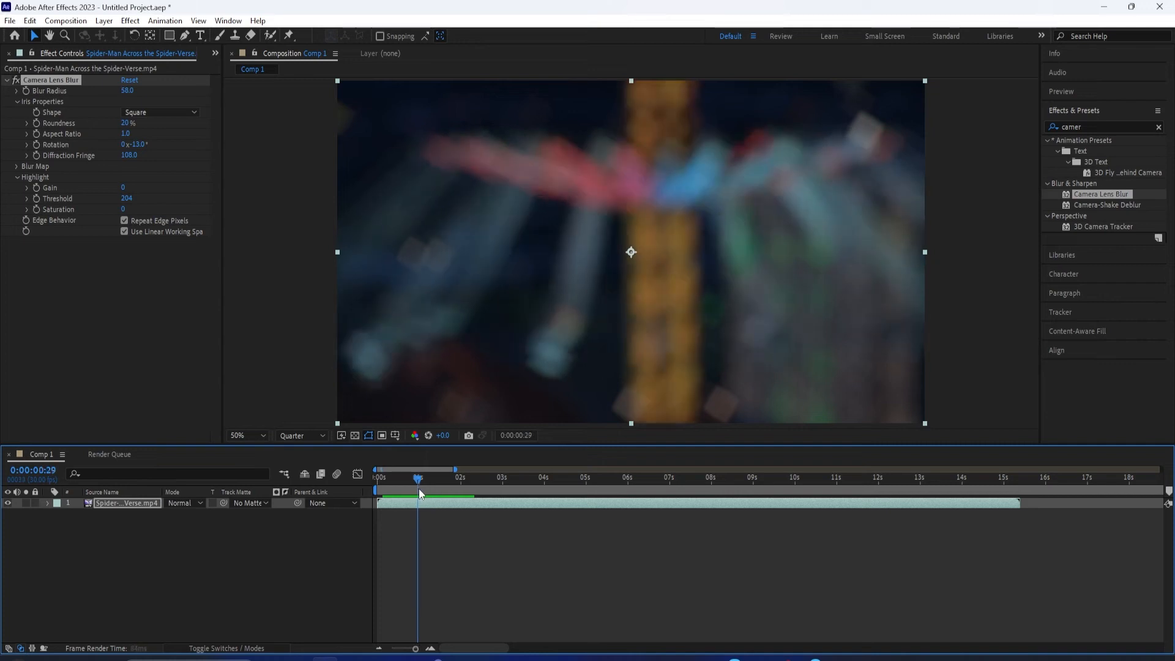
# Step: Make the iris a Pentagon with 30% roundness rotated +21°
pyautogui.click(159, 111)
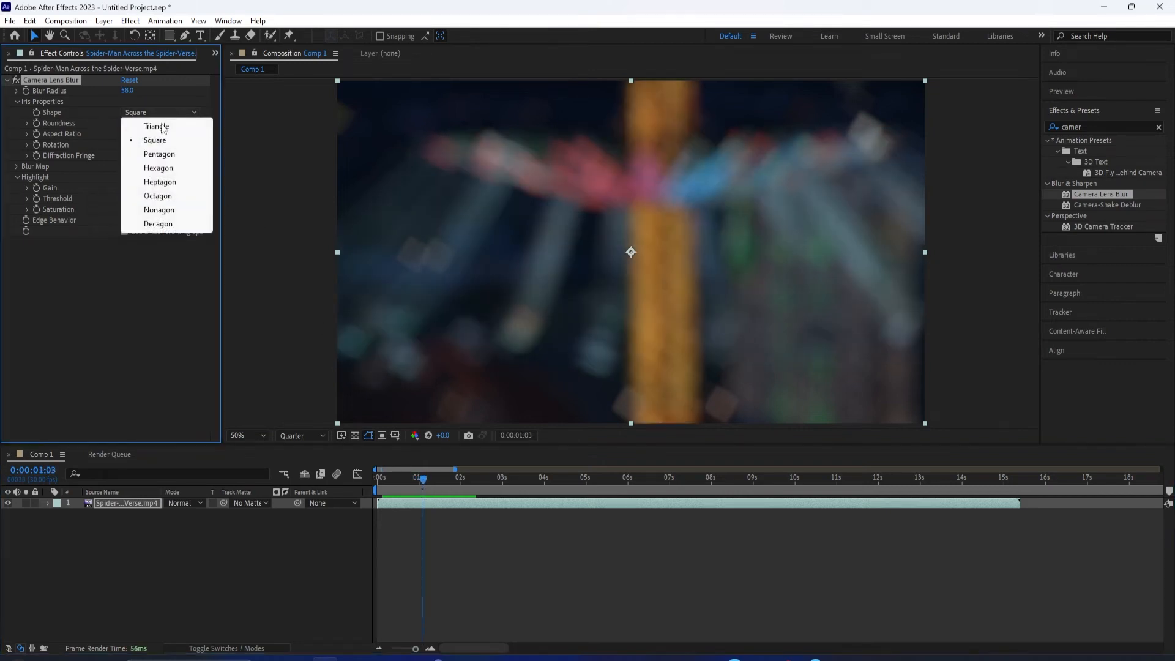
pyautogui.click(159, 154)
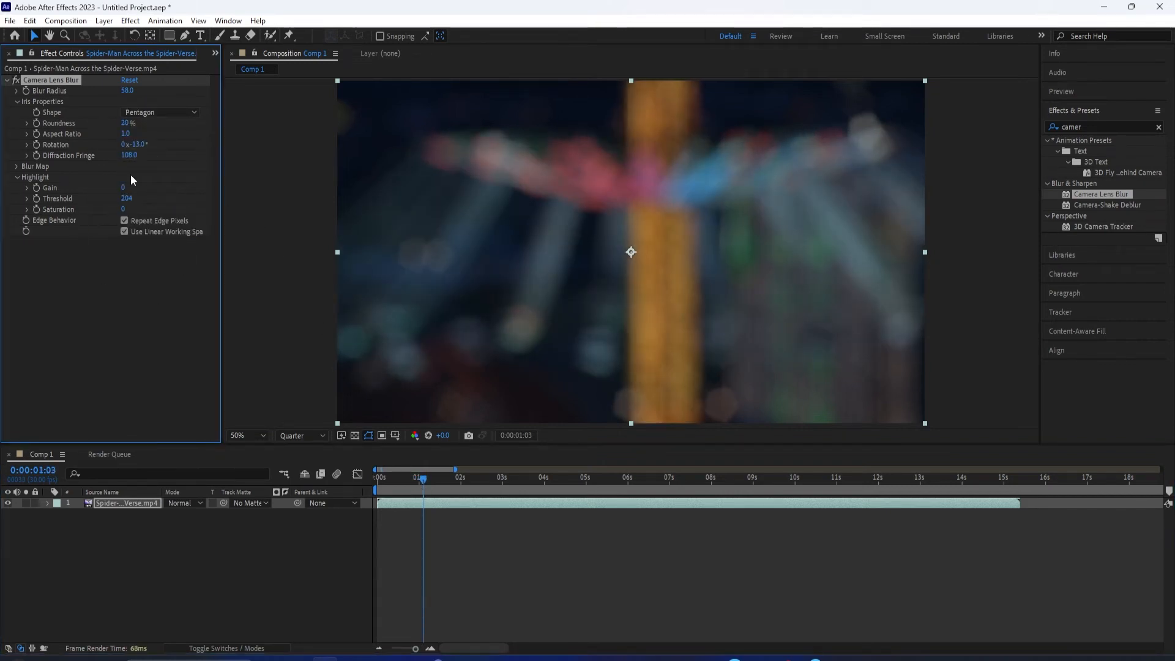
pyautogui.moveTo(128, 122); pyautogui.dragTo(139, 122)
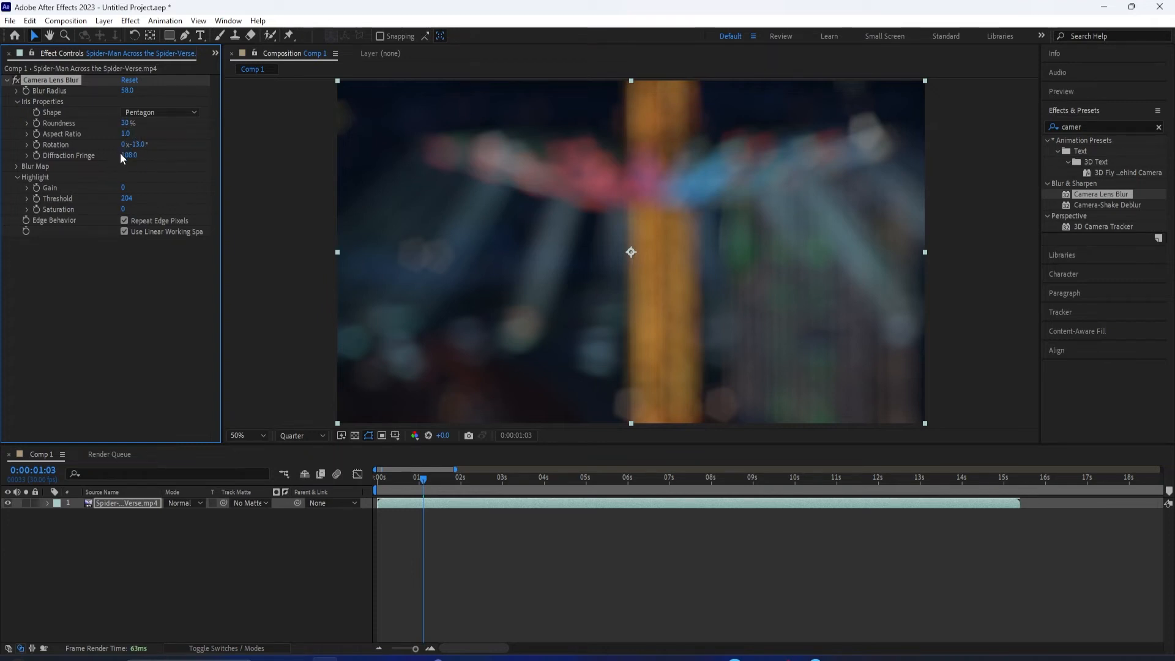
pyautogui.moveTo(135, 144); pyautogui.dragTo(167, 144)
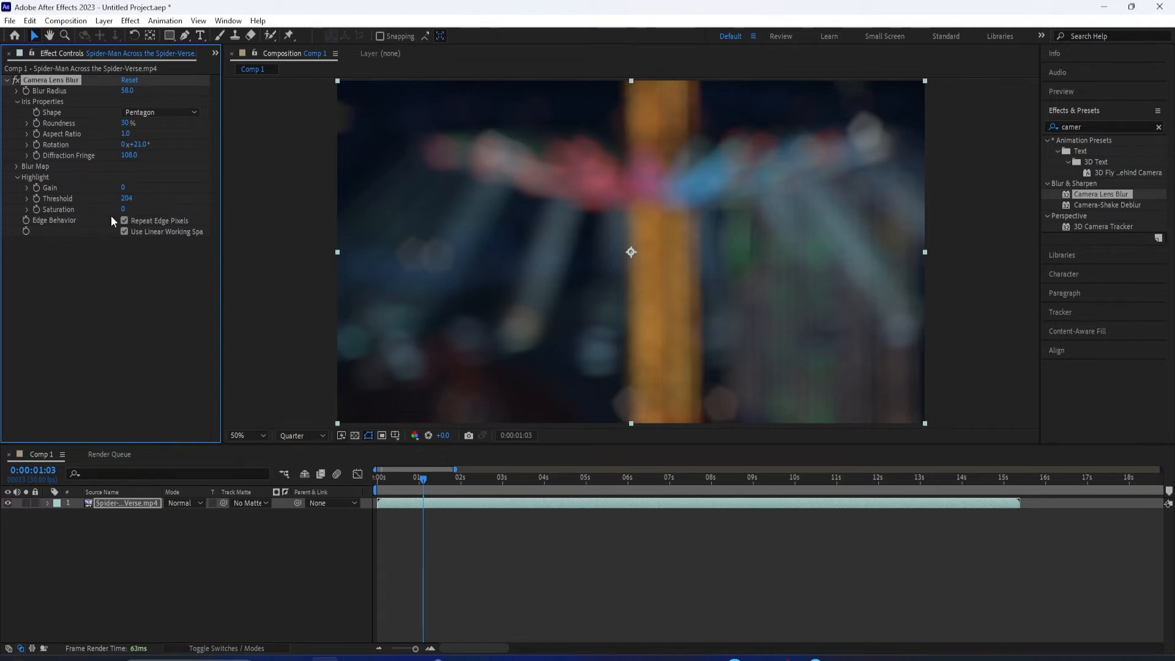
pyautogui.moveTo(131, 209)
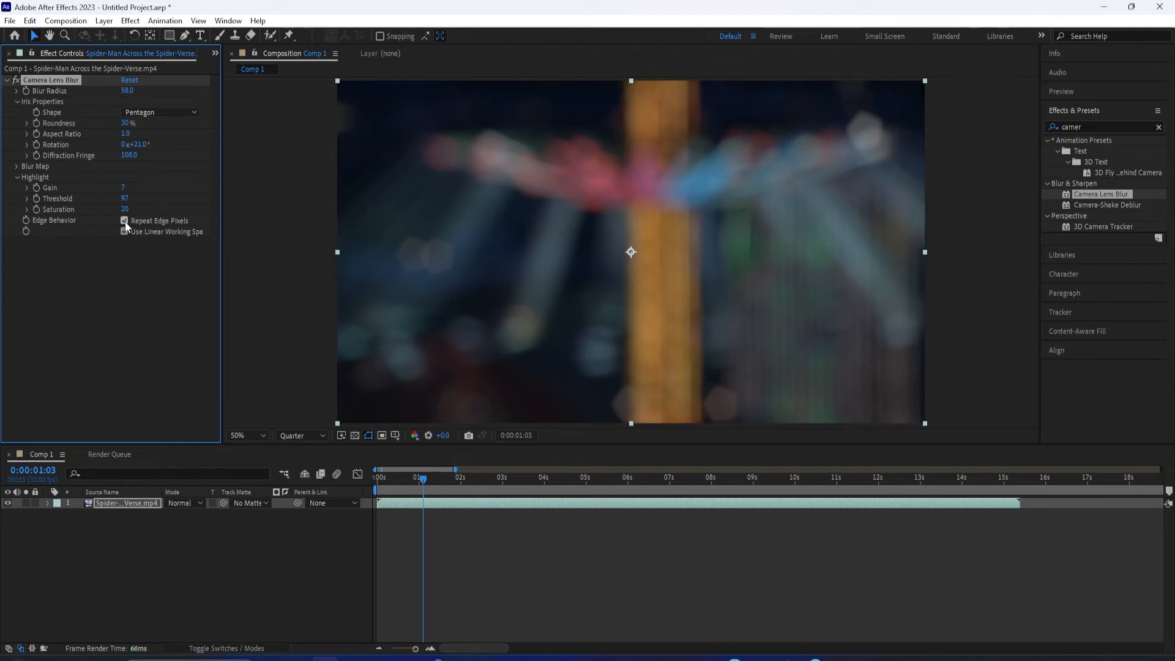
# Step: Set the highlights to Threshold 171, Saturation 11 and Gain 5
pyautogui.click(125, 231)
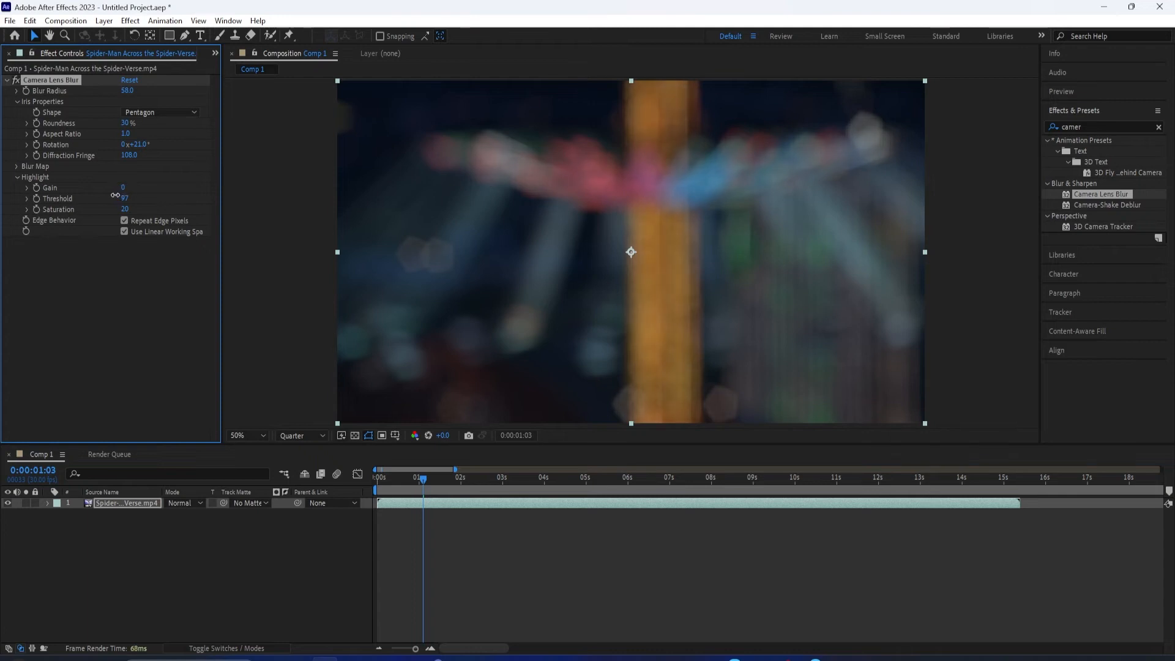
pyautogui.moveTo(124, 198); pyautogui.dragTo(142, 198)
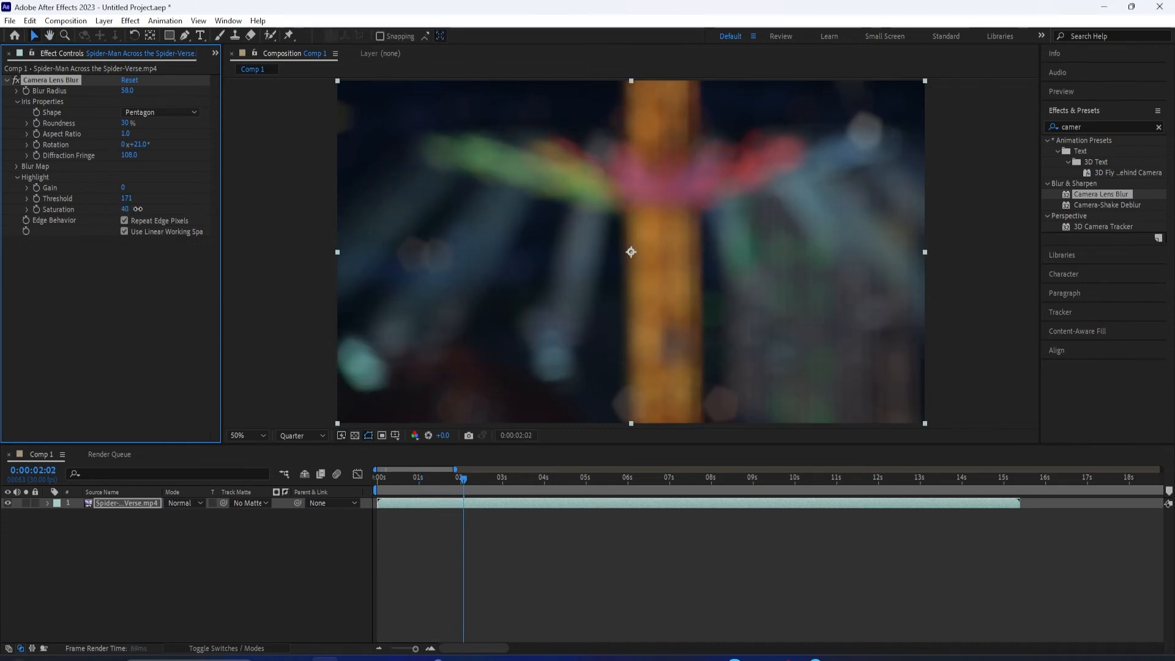
pyautogui.moveTo(128, 208); pyautogui.dragTo(107, 208)
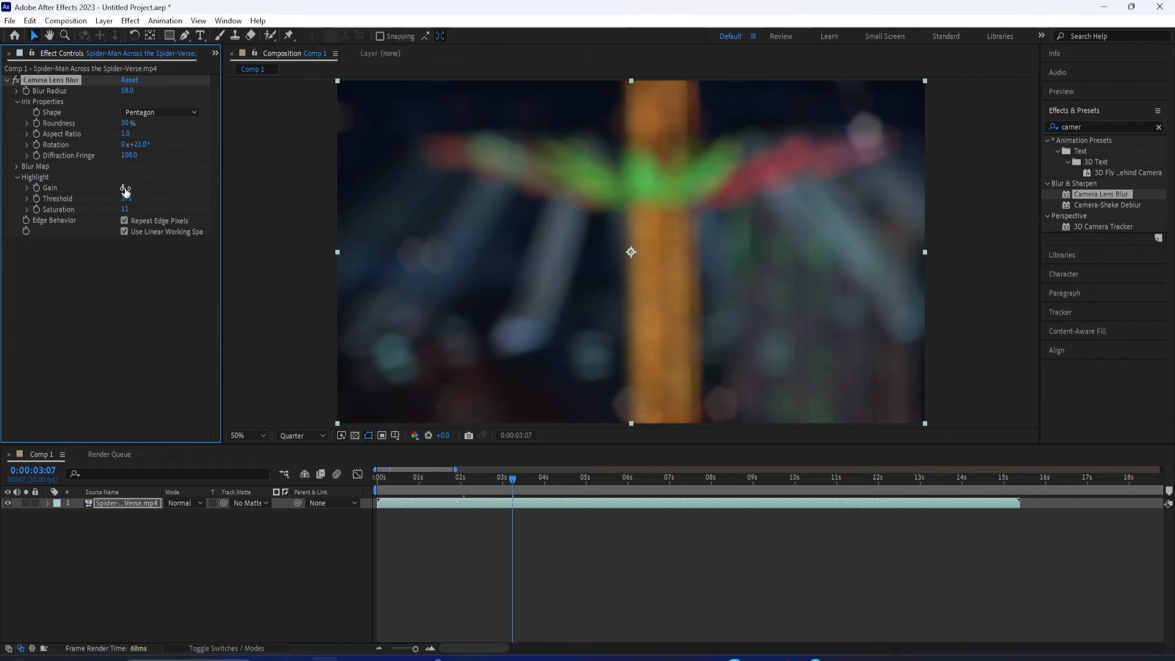
pyautogui.moveTo(125, 186); pyautogui.dragTo(134, 186)
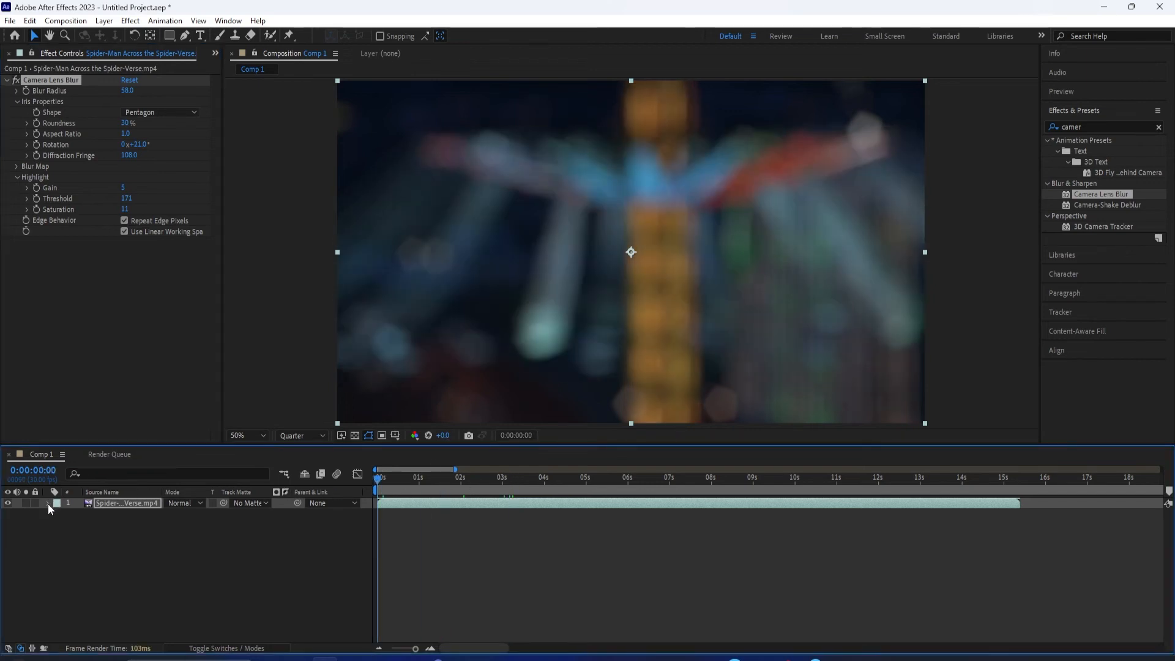
# Step: Set Blur Radius to 165, keyframe it, and add a second keyframe near five seconds
pyautogui.doubleClick(126, 91)
pyautogui.write('165')
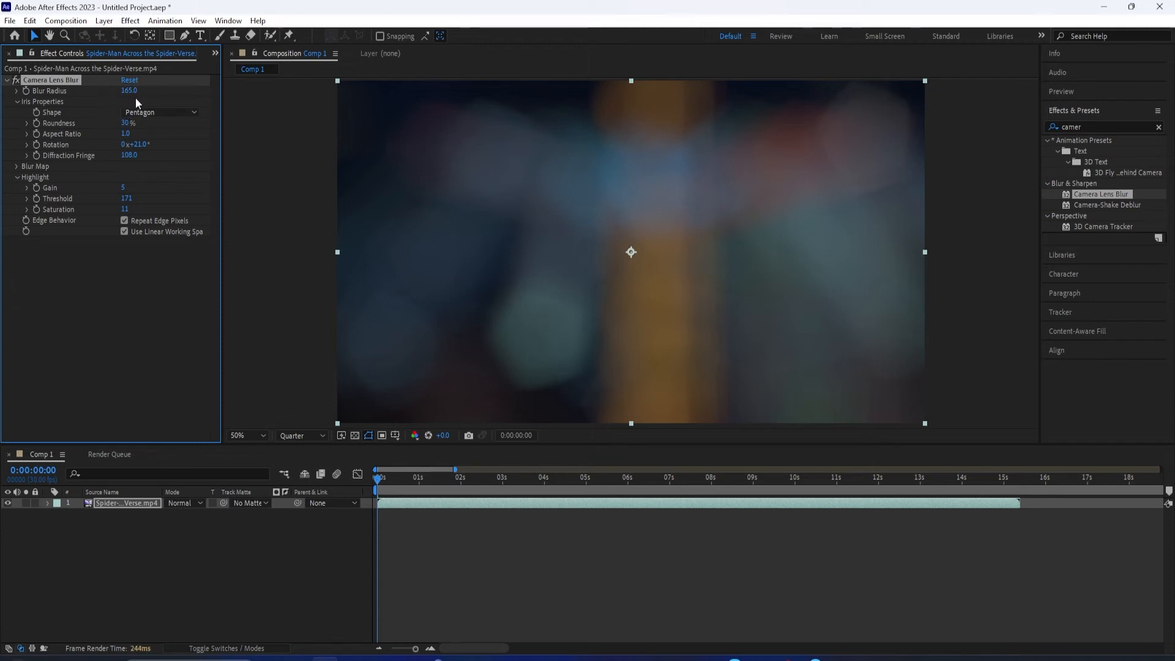
pyautogui.moveTo(190, 271)
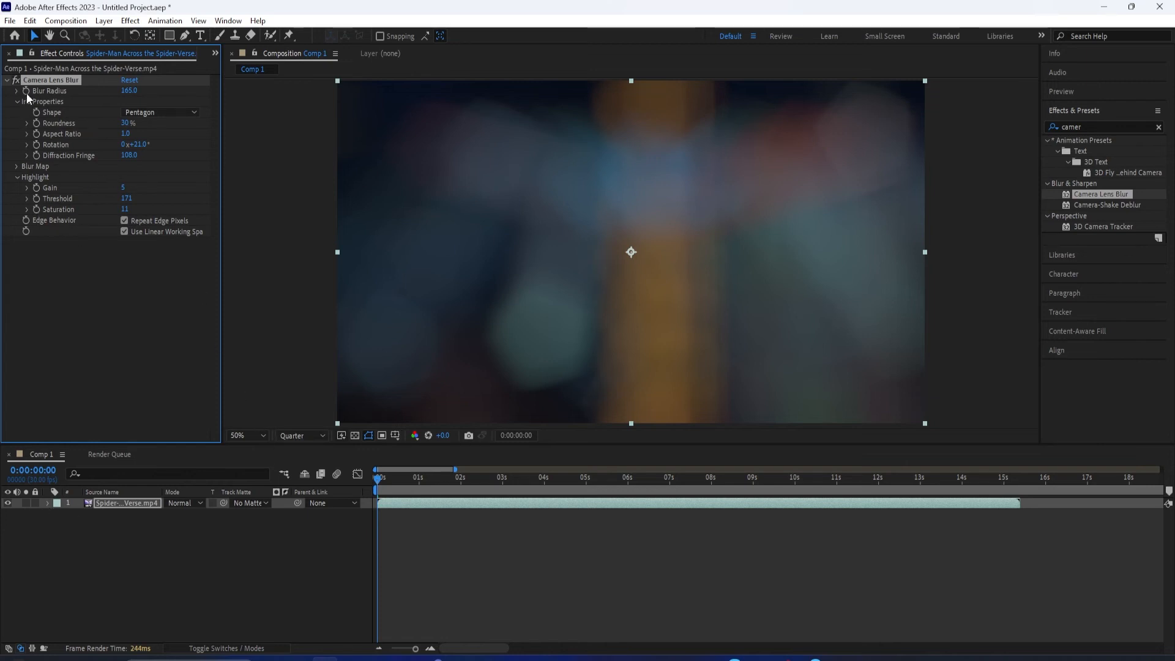
pyautogui.click(47, 503)
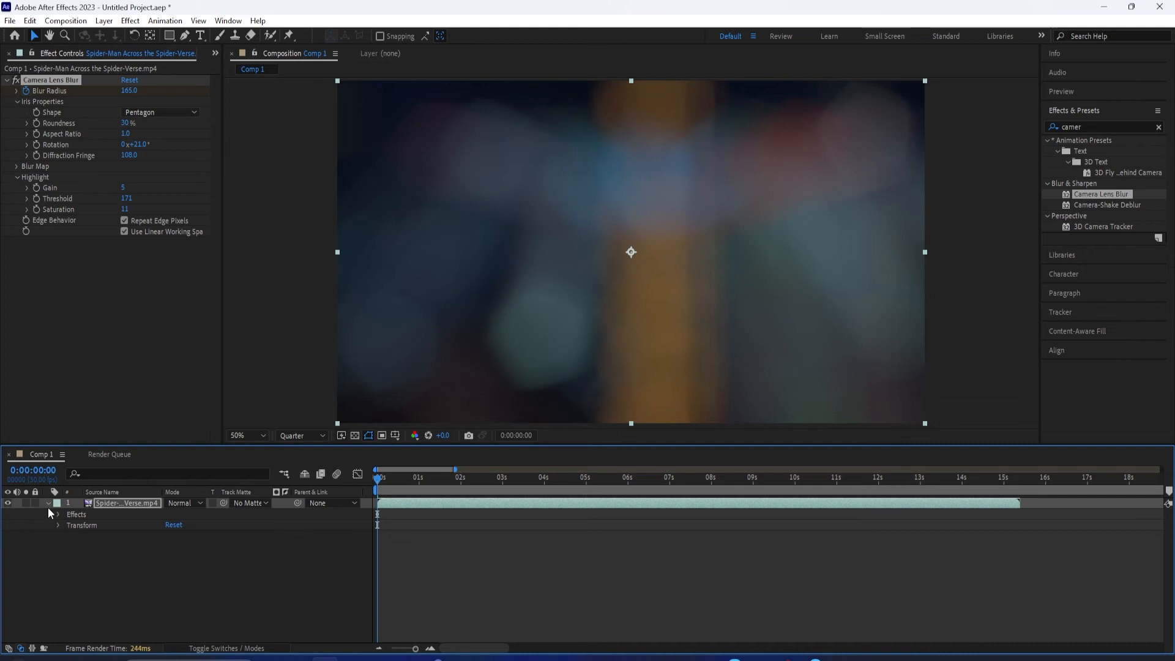
pyautogui.click(58, 516)
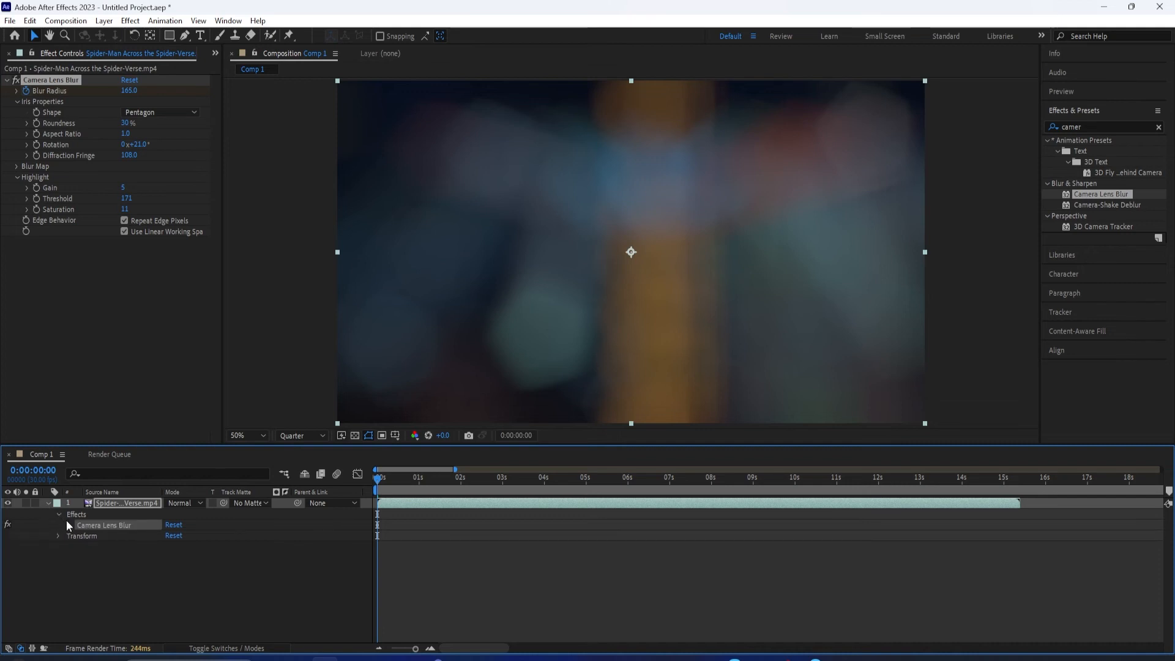
pyautogui.click(59, 525)
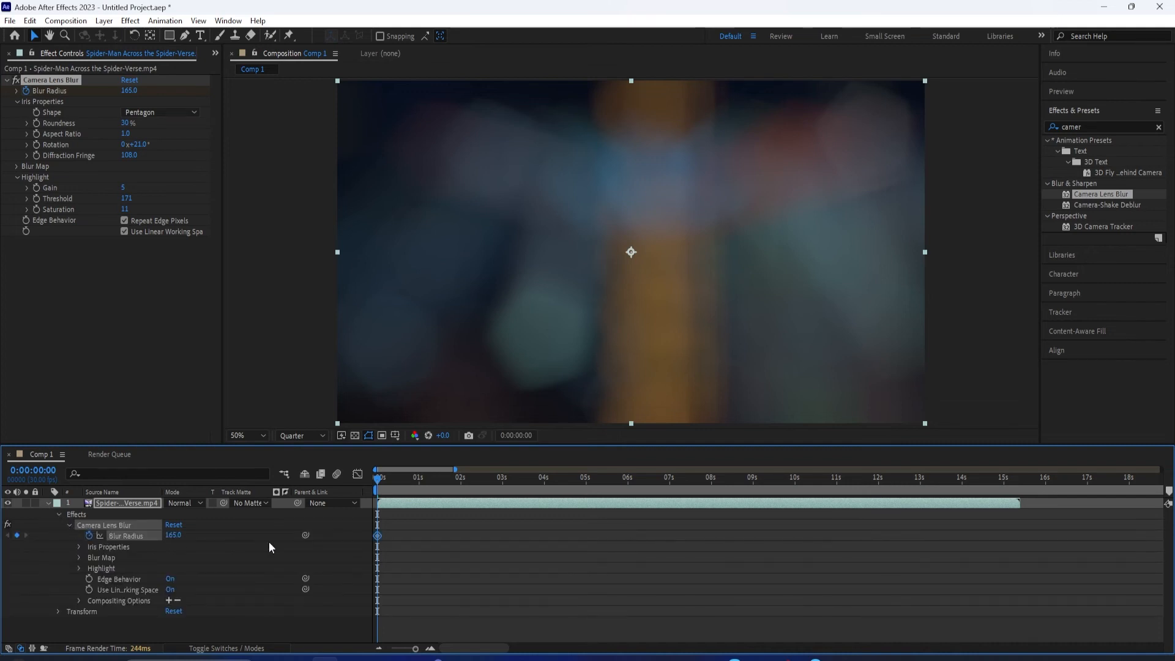
pyautogui.moveTo(382, 480)
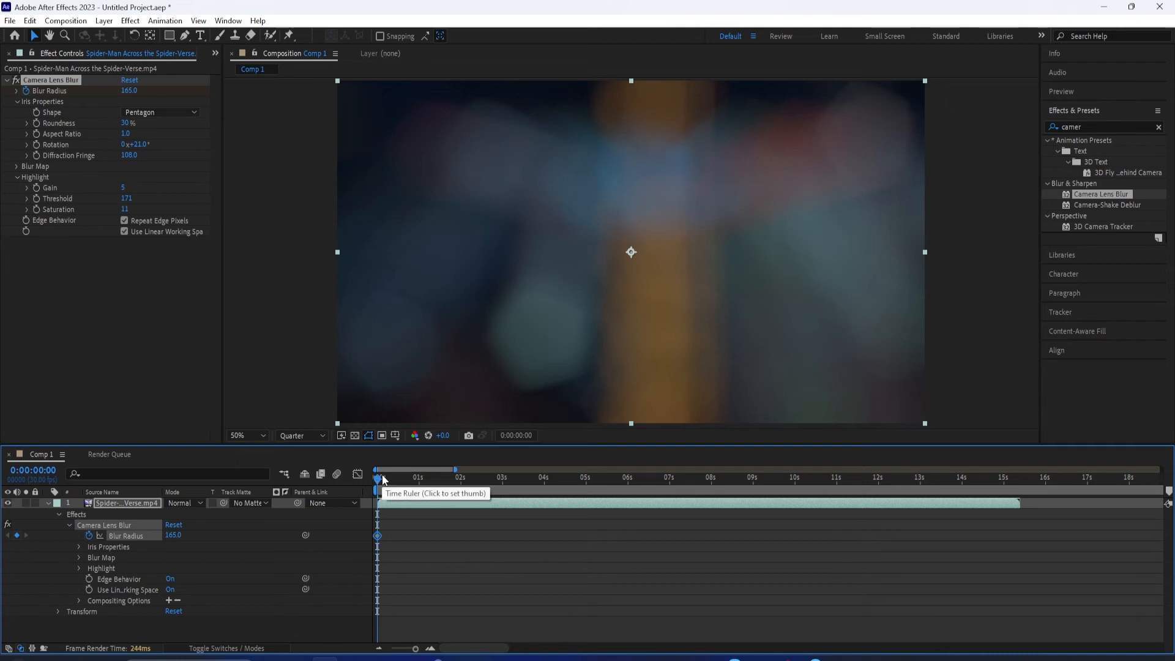
pyautogui.click(589, 477)
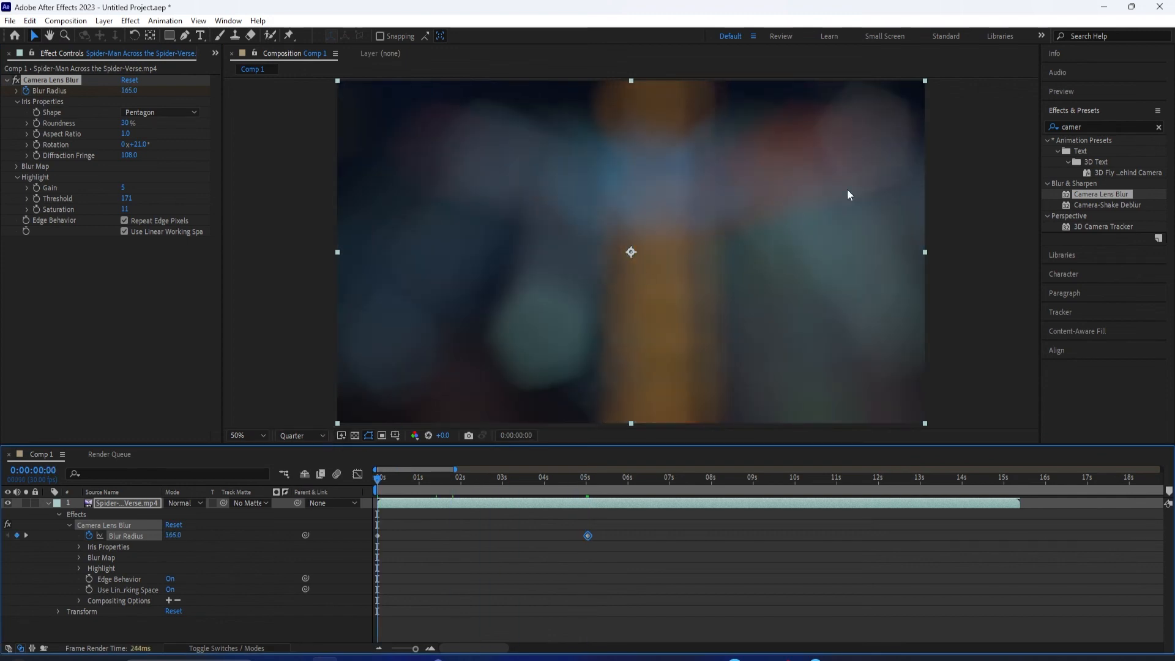
# Step: Preview playback showing the carousel going from heavy blur to sharp
pyautogui.click(1061, 91)
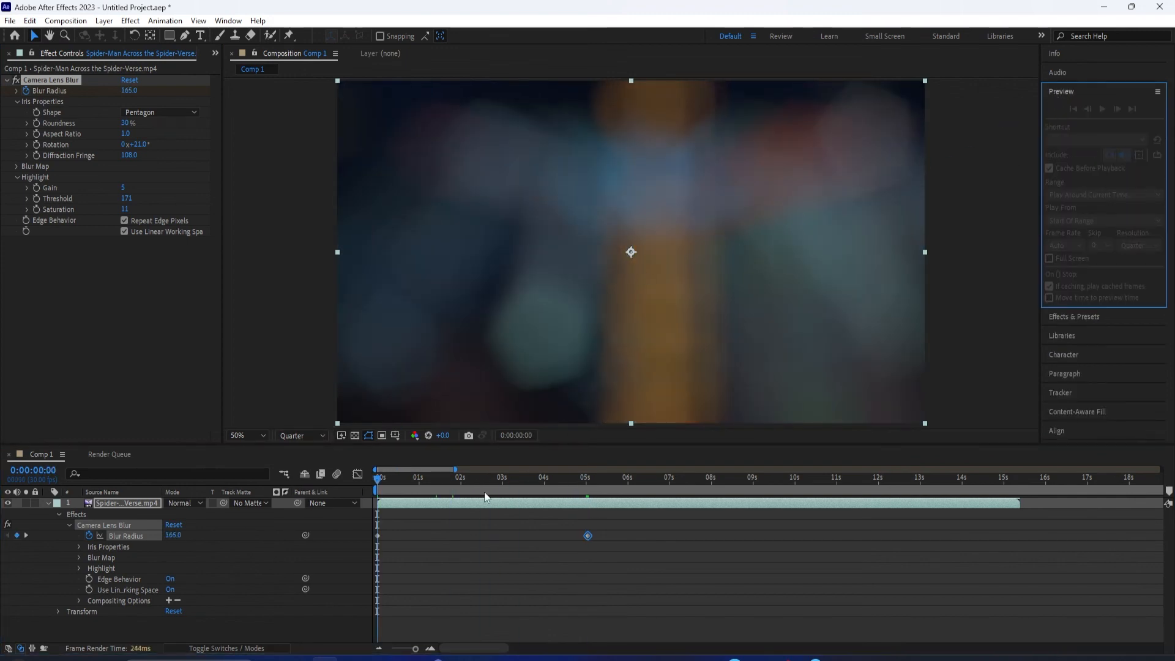
pyautogui.moveTo(473, 547)
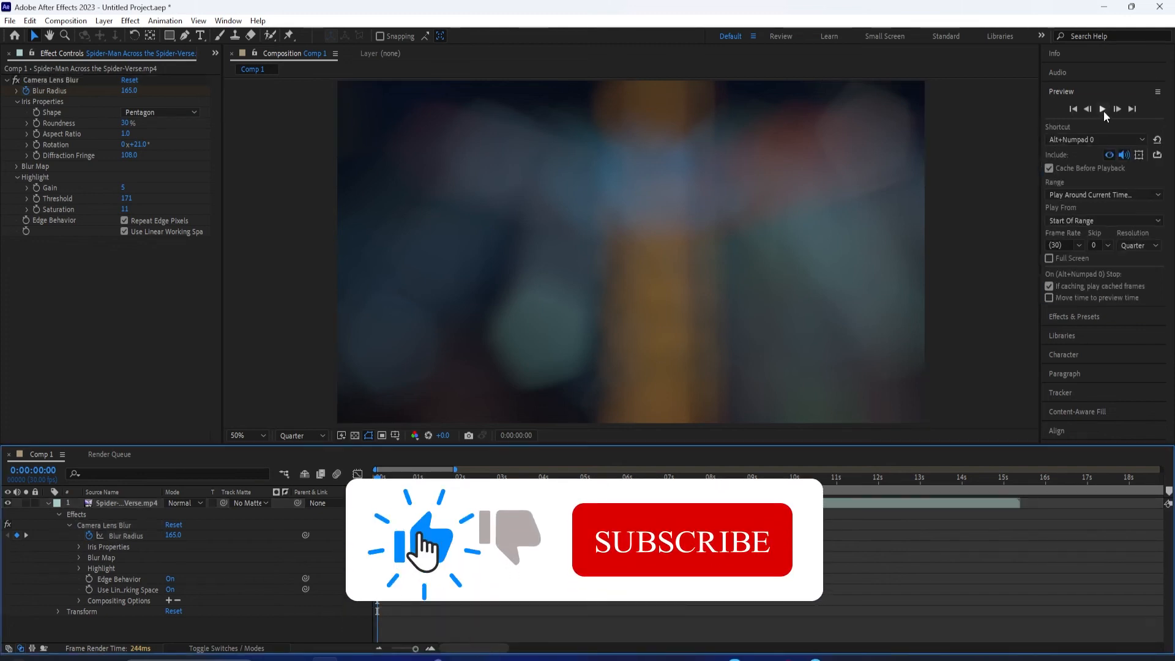
pyautogui.click(1102, 109)
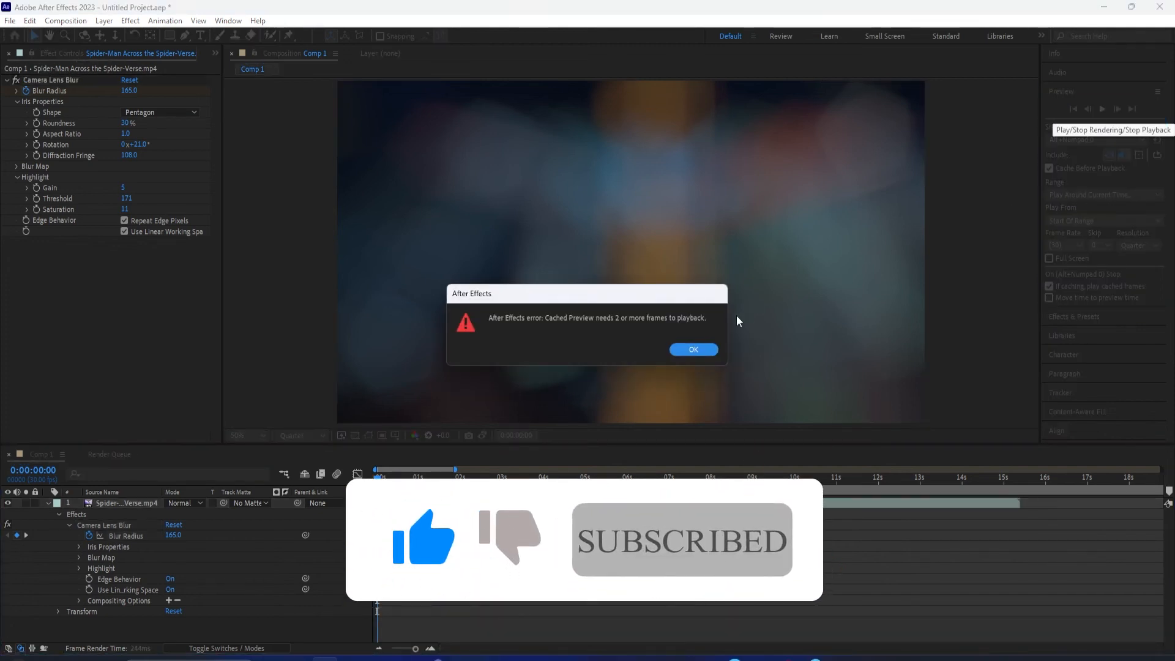
pyautogui.click(691, 349)
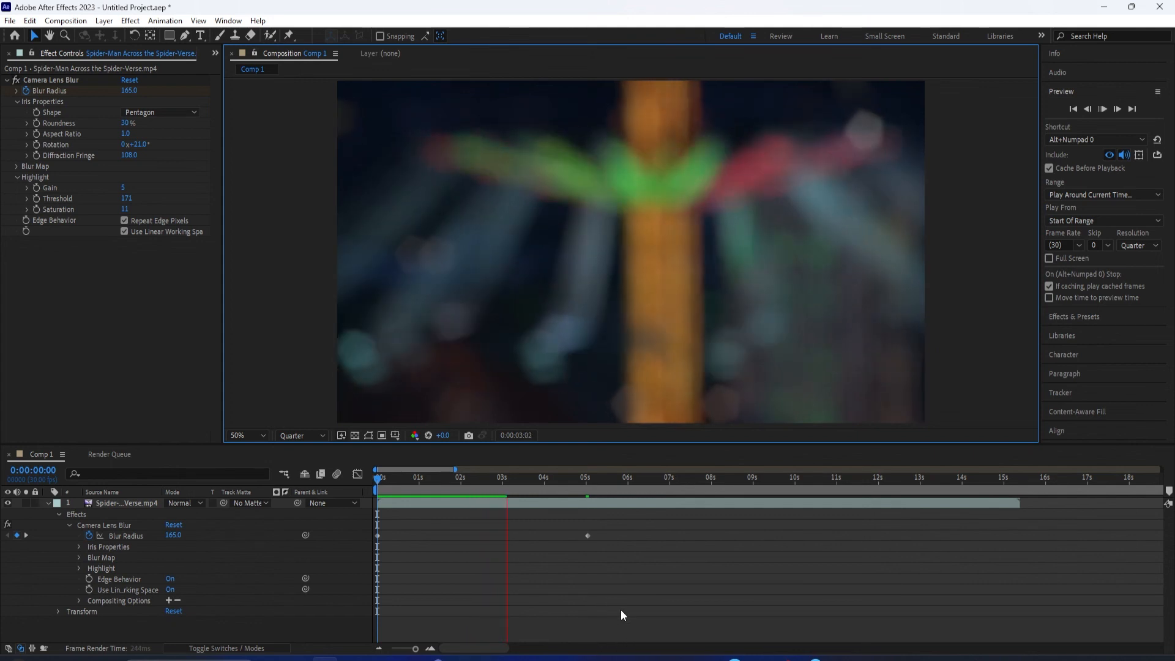
pyautogui.click(556, 477)
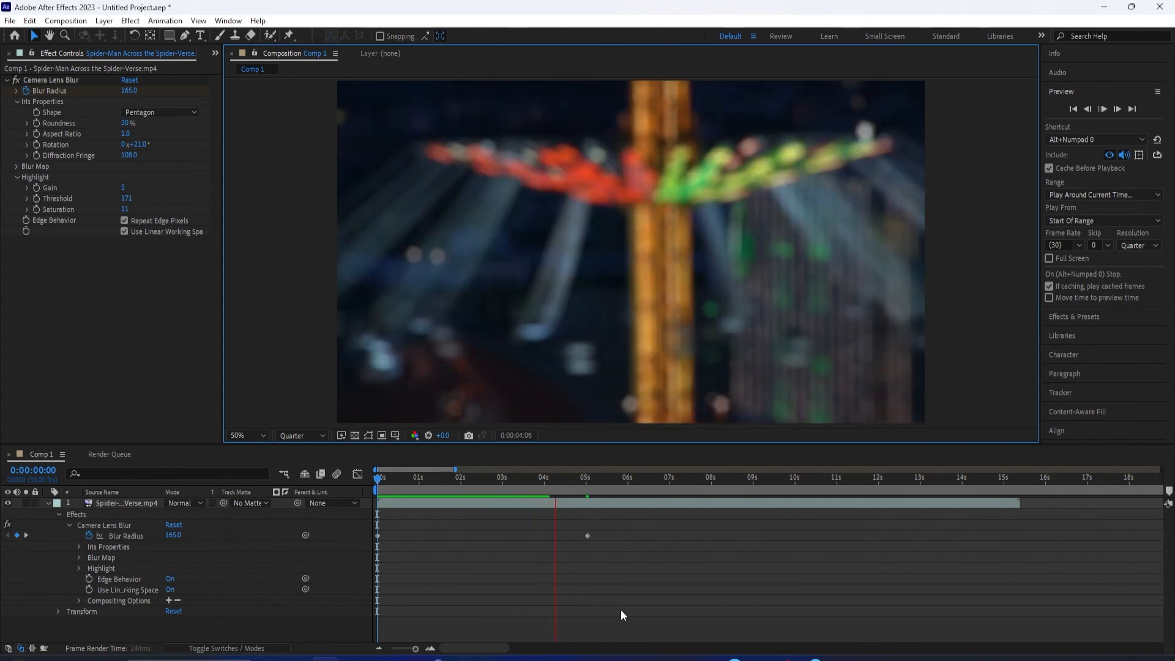
pyautogui.click(637, 477)
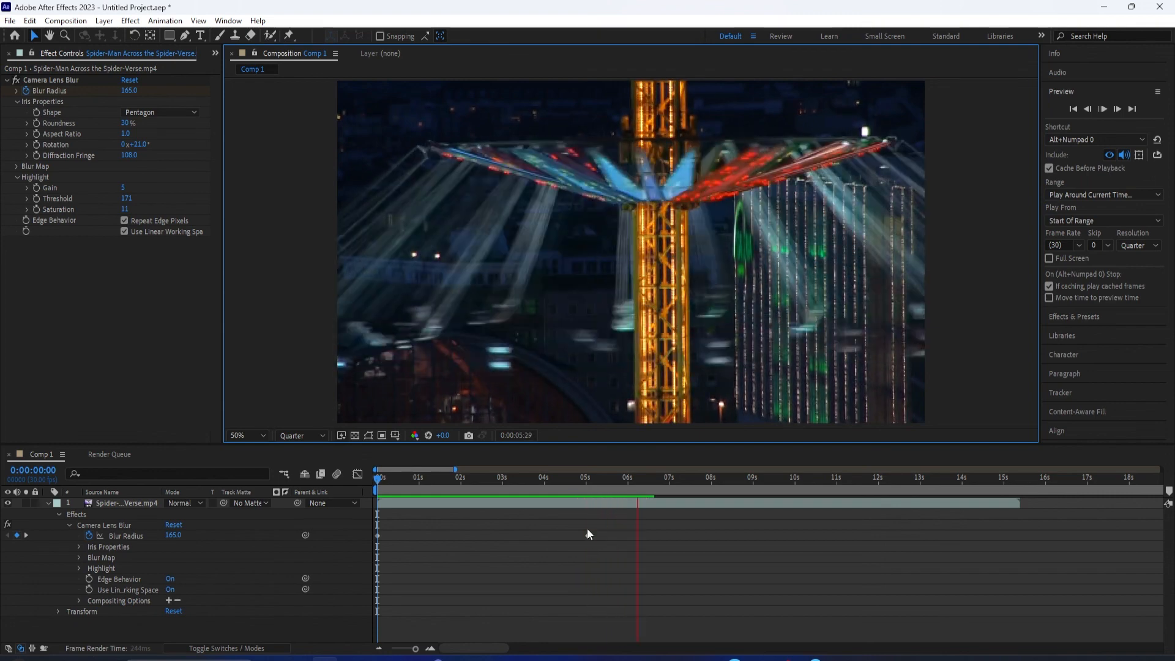